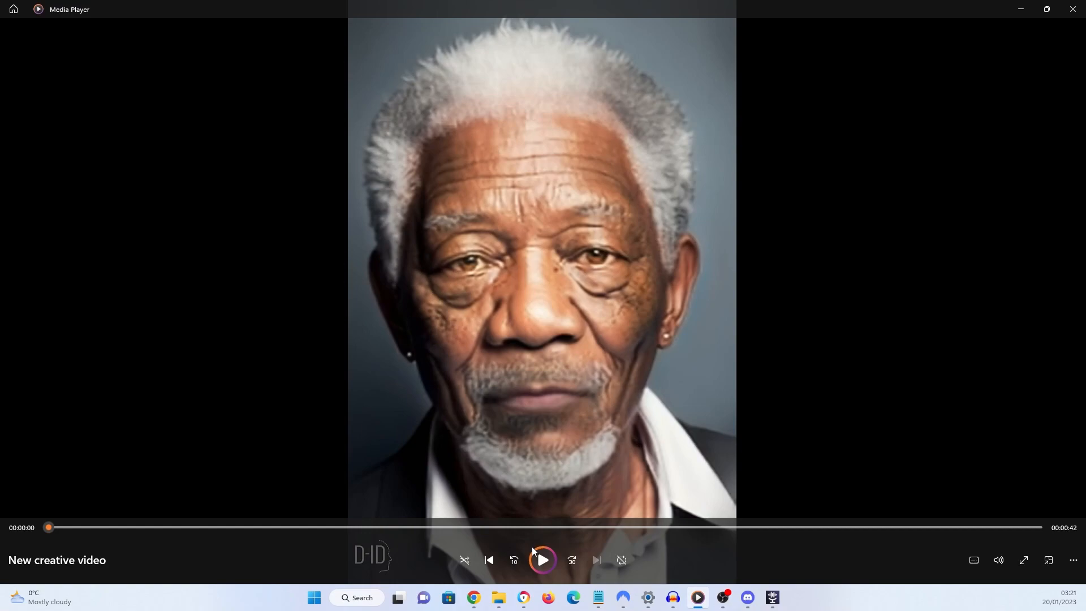
Step: Play the 42-second Morgan Freeman talking-head video in Media Player
{"action": "left_click", "coordinate": [747, 598]}
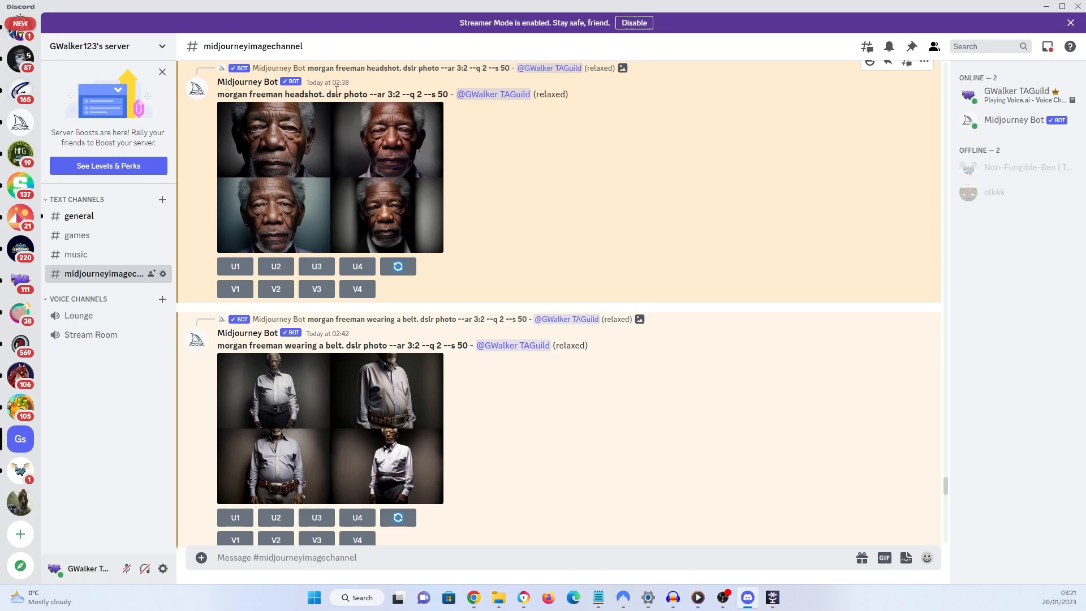
Step: Upscale the fourth sunny-day Morgan Freeman headshot with U4
{"action": "double_click", "coordinate": [347, 95]}
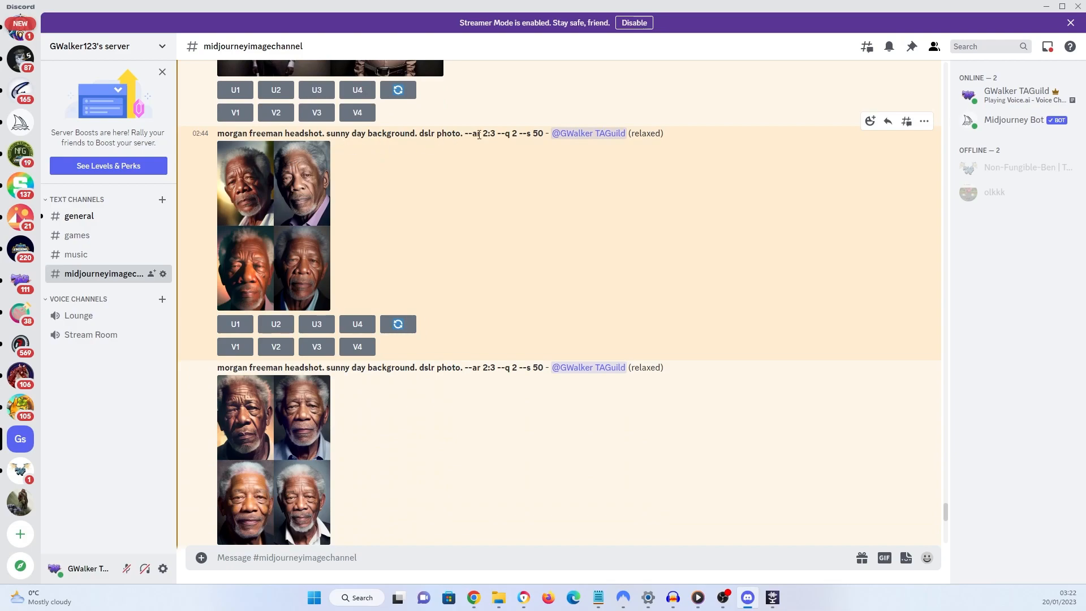
{"action": "left_click", "coordinate": [358, 332]}
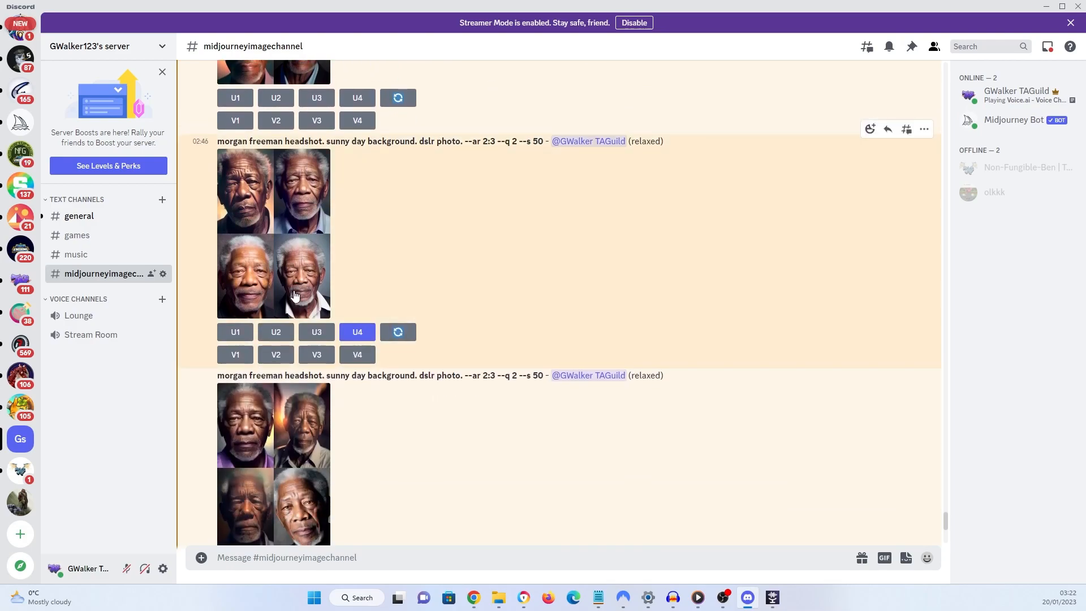
{"action": "mouse_move", "coordinate": [284, 247]}
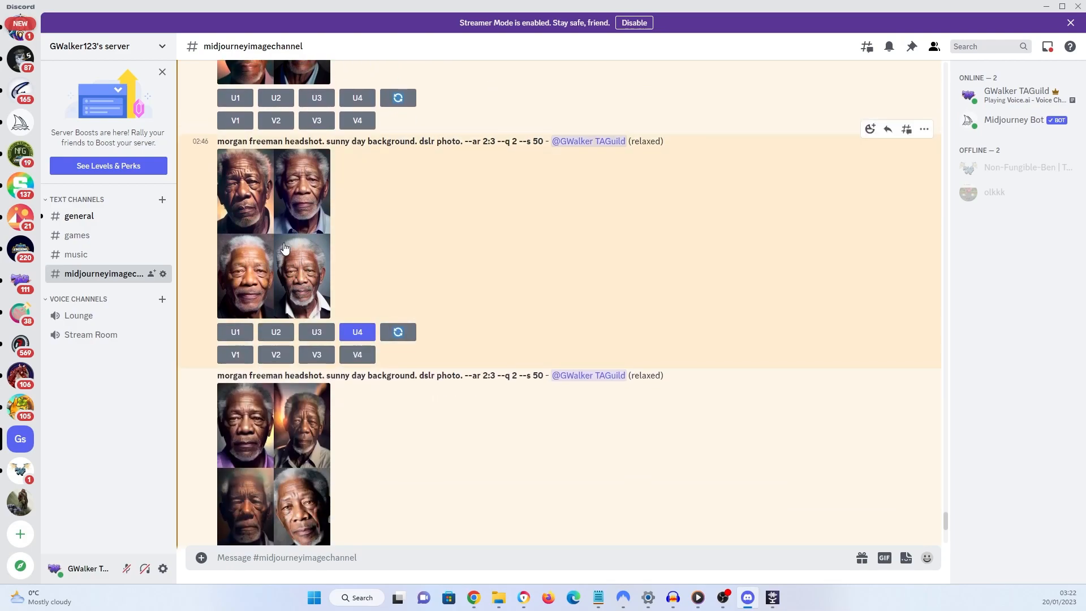
{"action": "mouse_move", "coordinate": [309, 305]}
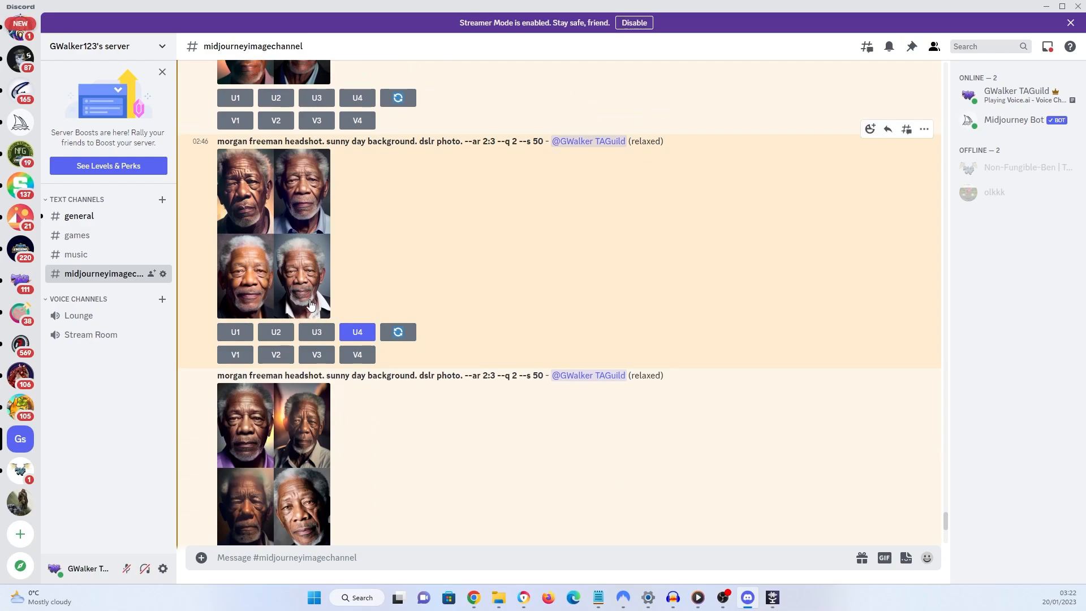
{"action": "mouse_move", "coordinate": [307, 293]}
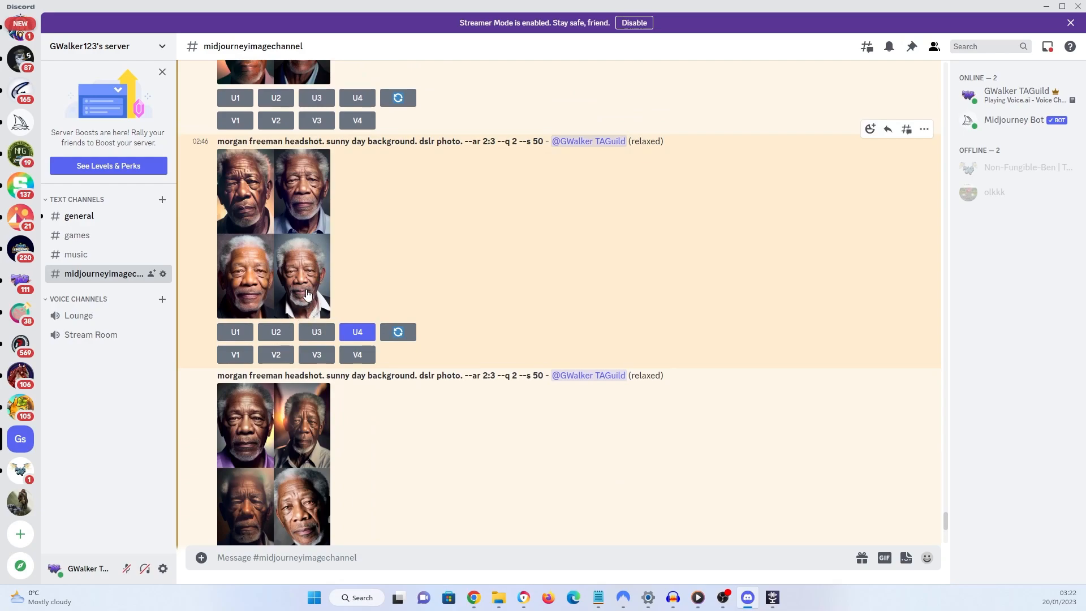
{"action": "left_click", "coordinate": [357, 332]}
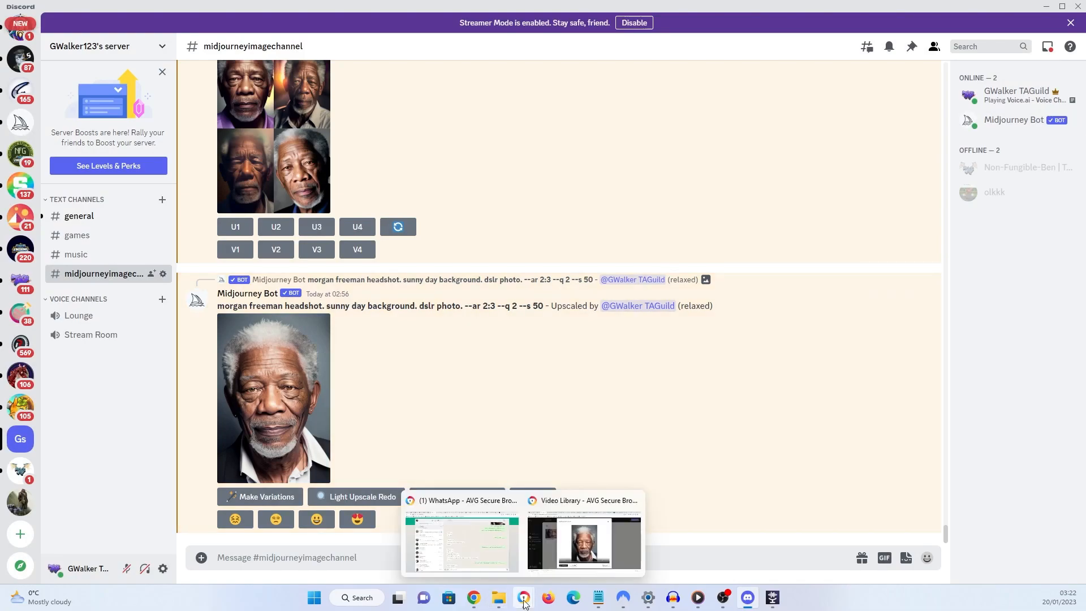
Step: Switch to Chrome to show the voice.ai homepage
{"action": "left_click", "coordinate": [584, 542]}
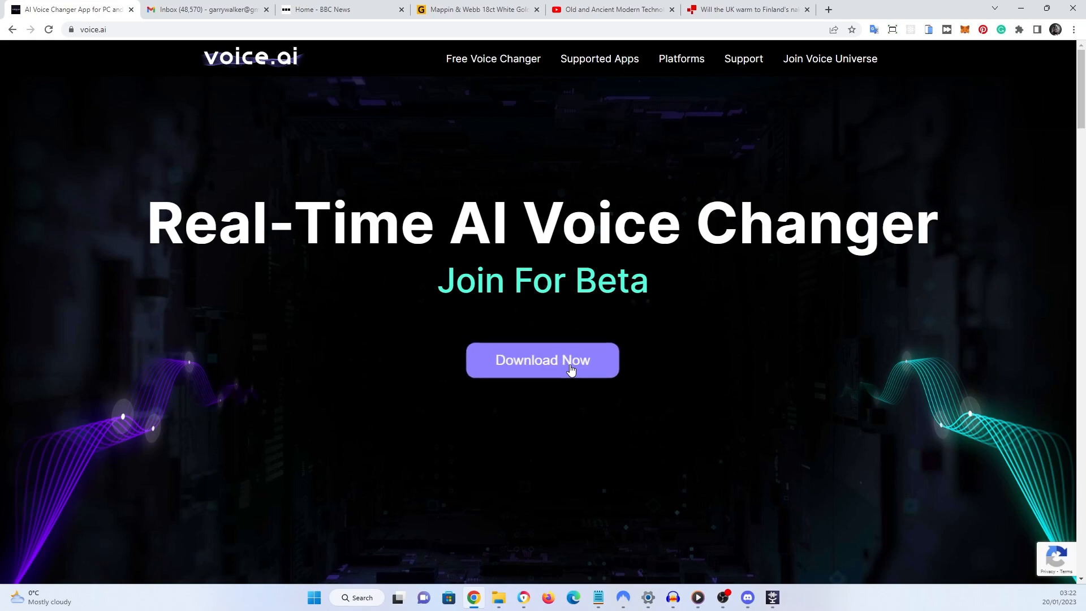
{"action": "mouse_move", "coordinate": [688, 502]}
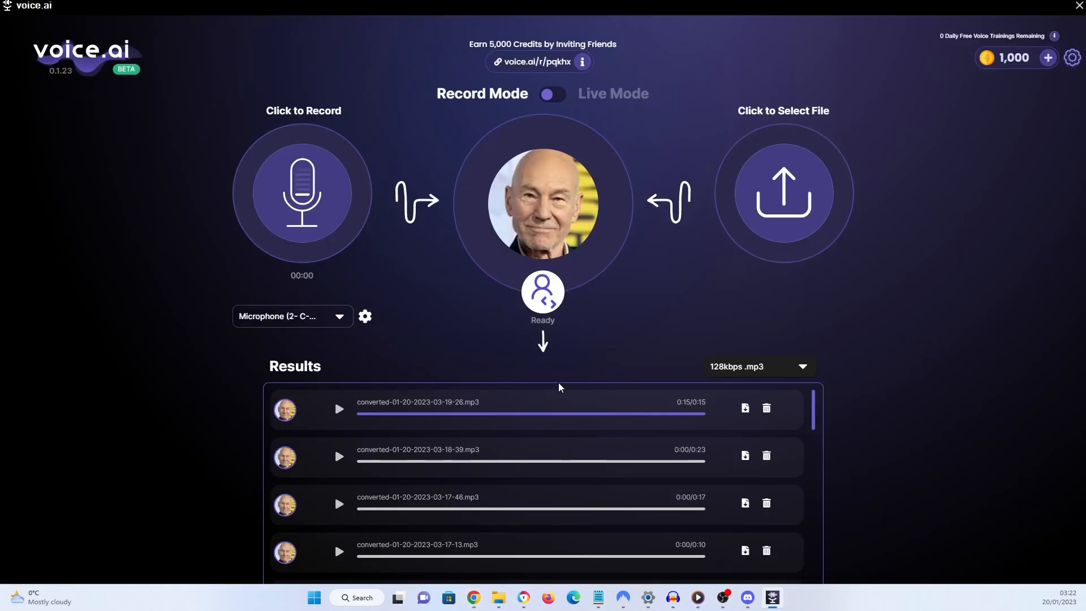
Step: Open the voice character gallery and play the Trump voice sample
{"action": "left_click", "coordinate": [543, 203]}
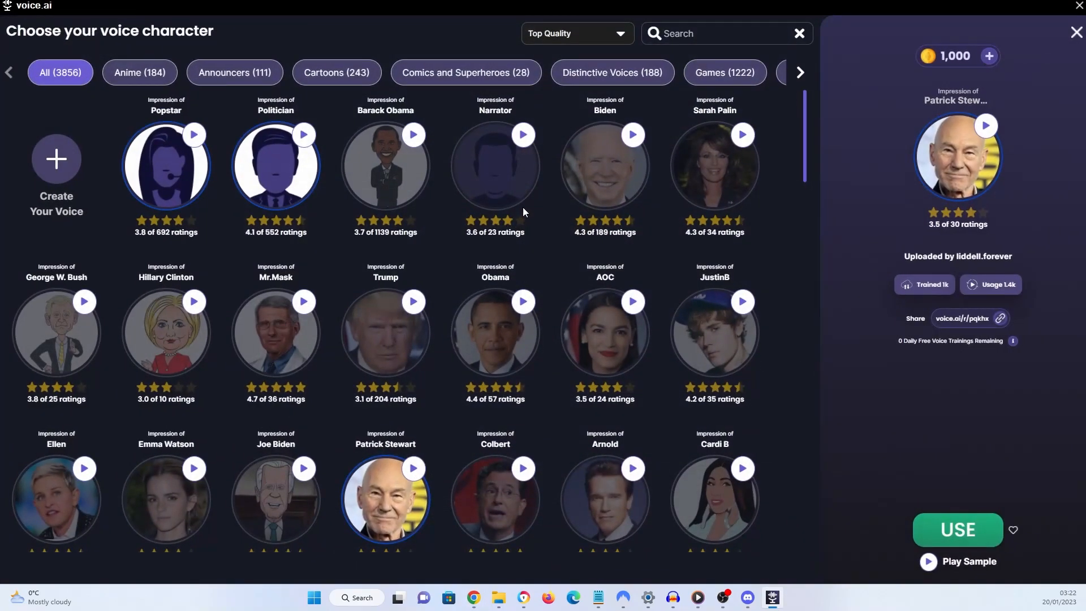
{"action": "mouse_move", "coordinate": [494, 164]}
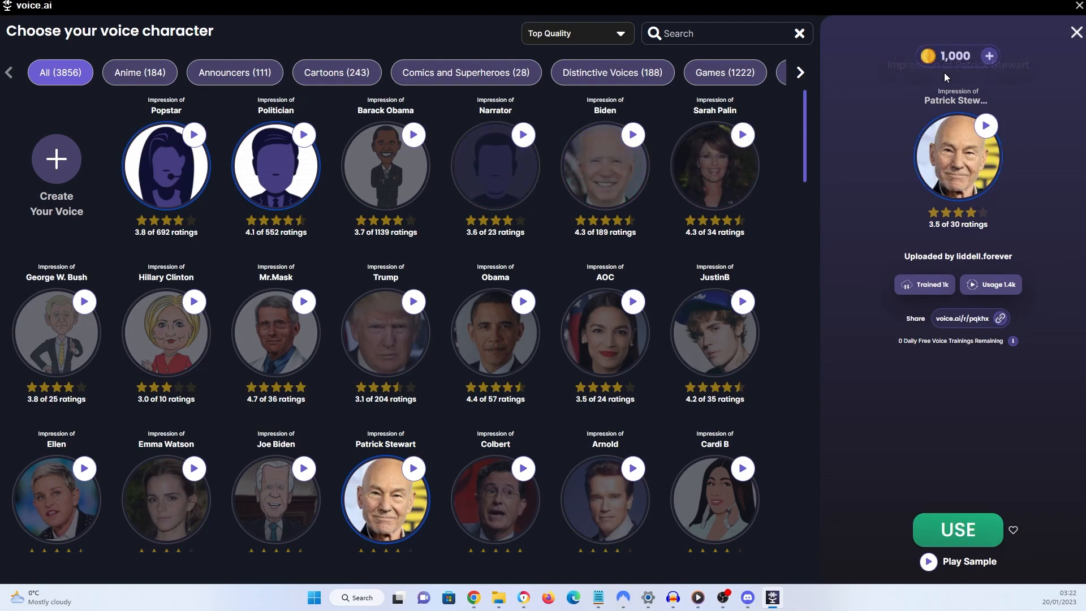
{"action": "mouse_move", "coordinate": [605, 328]}
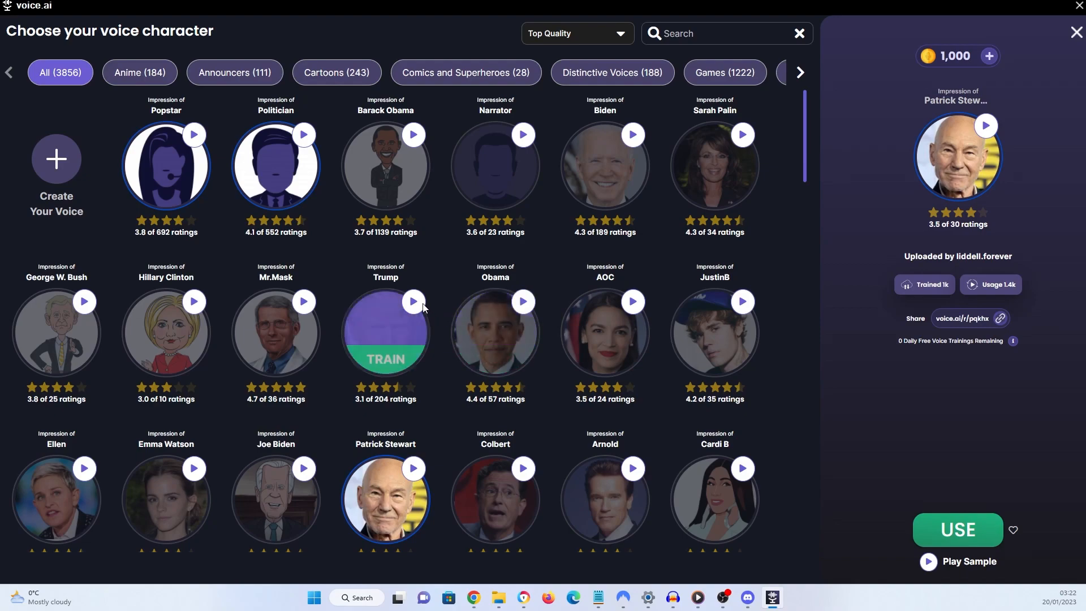
{"action": "left_click", "coordinate": [414, 301]}
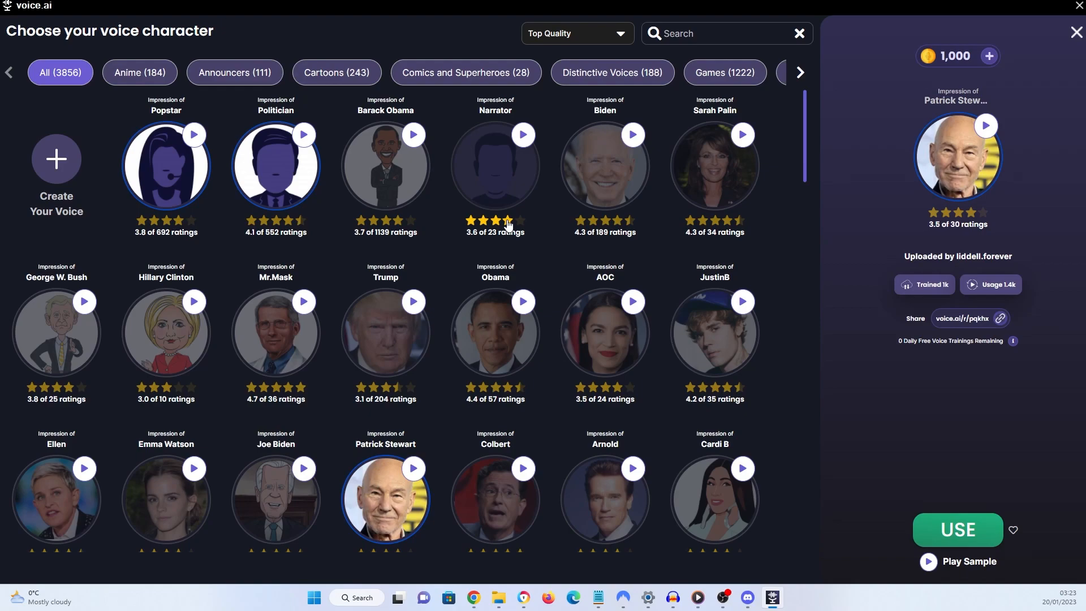
{"action": "mouse_move", "coordinate": [495, 165]}
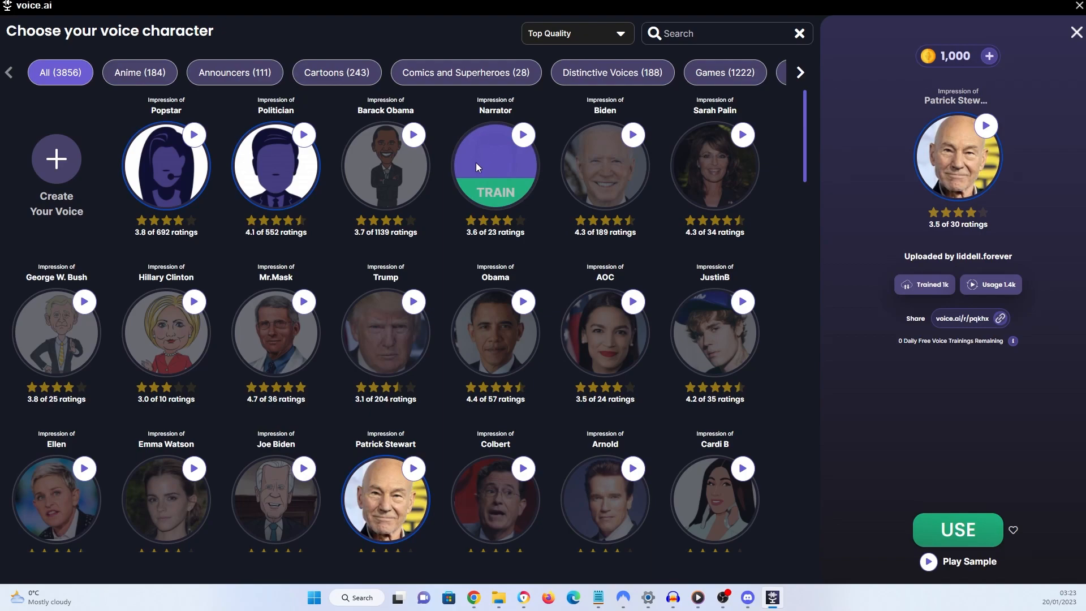
{"action": "mouse_move", "coordinate": [165, 165]}
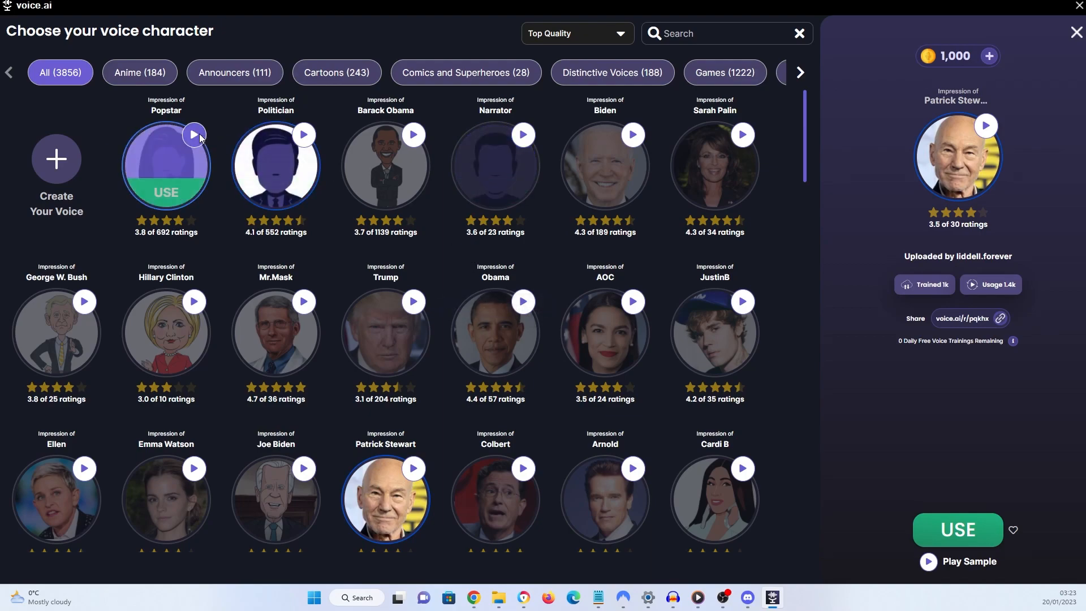
Step: Play the Popstar voice sample and scroll down through more voice characters
{"action": "left_click", "coordinate": [195, 135]}
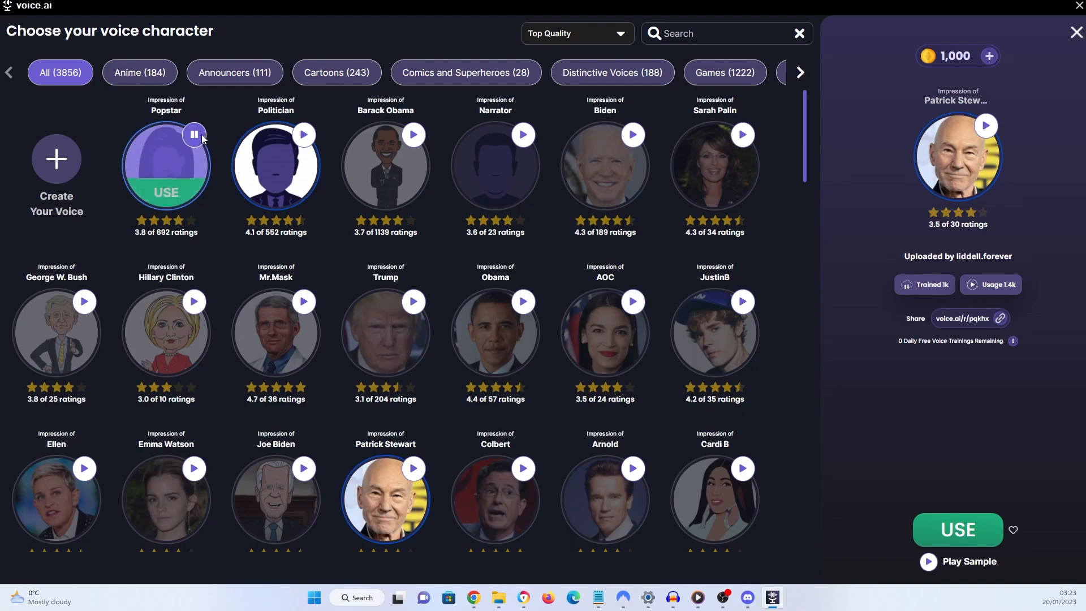
{"action": "mouse_move", "coordinate": [275, 165]}
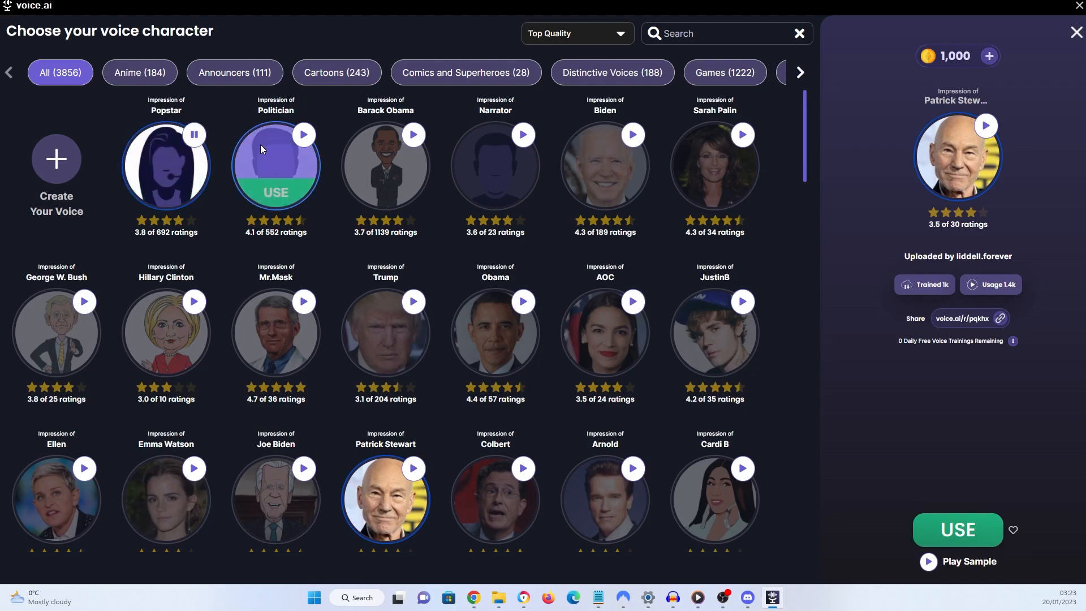
{"action": "left_click", "coordinate": [303, 135]}
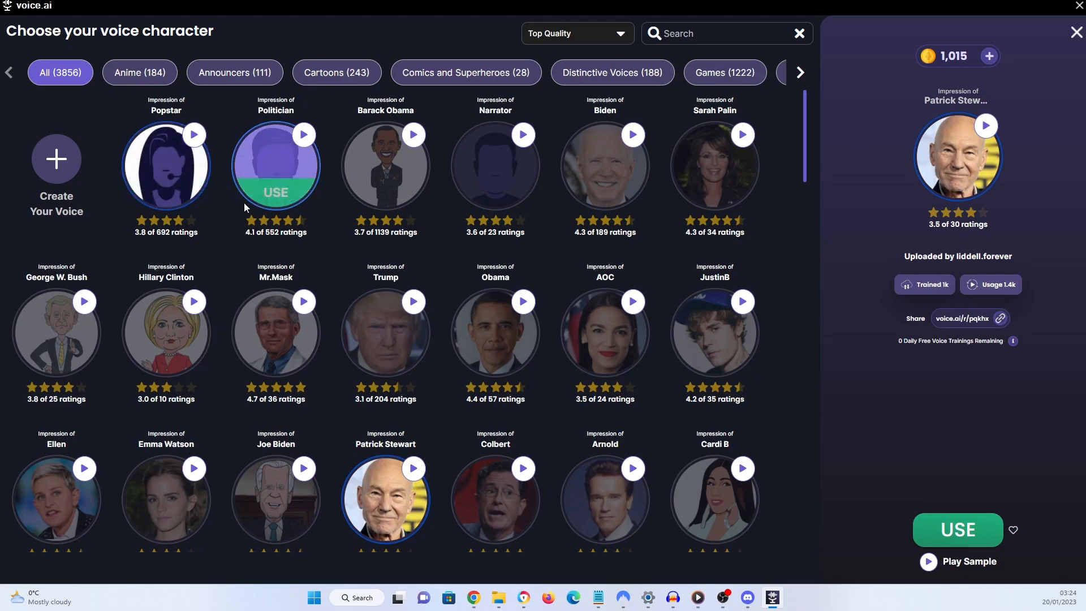
{"action": "scroll", "scroll_direction": "down", "scroll_amount": 3}
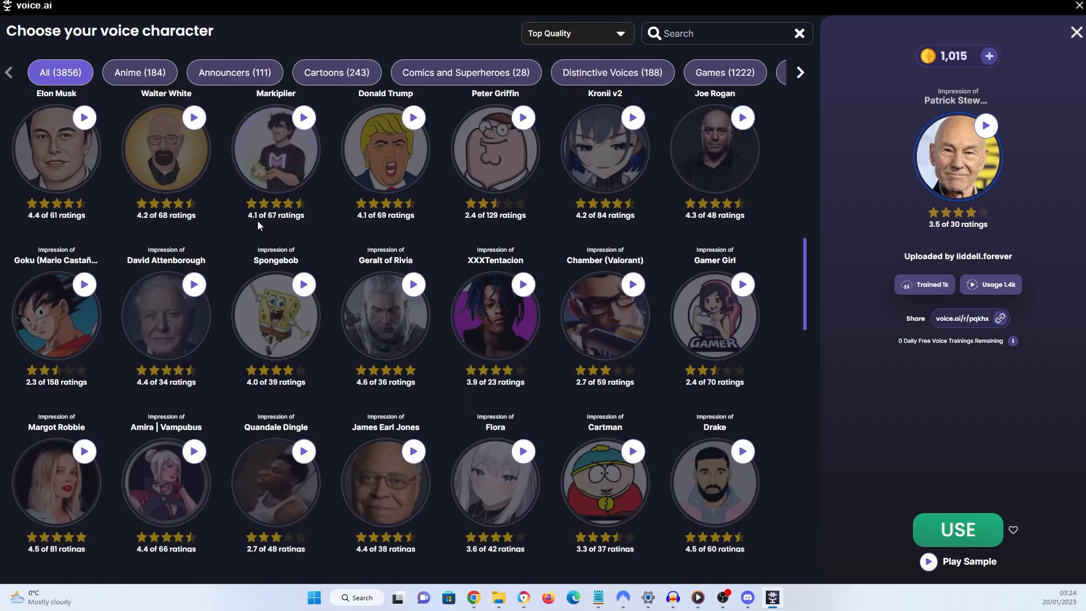
{"action": "scroll", "scroll_direction": "down", "scroll_amount": 3}
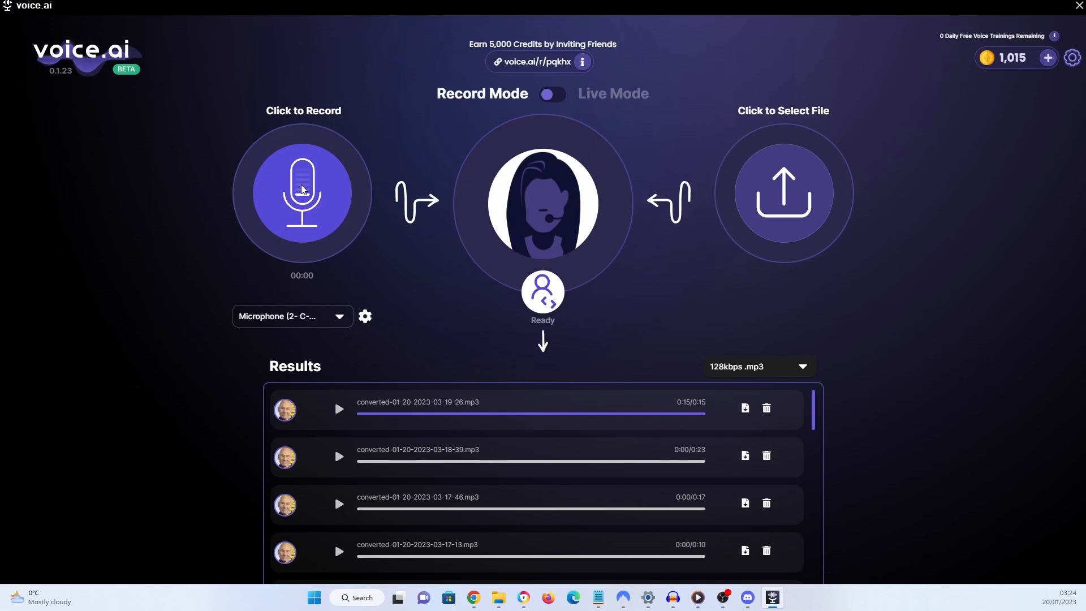
Step: Record and stop a short clip converted into the Popstar voice
{"action": "left_click", "coordinate": [302, 193]}
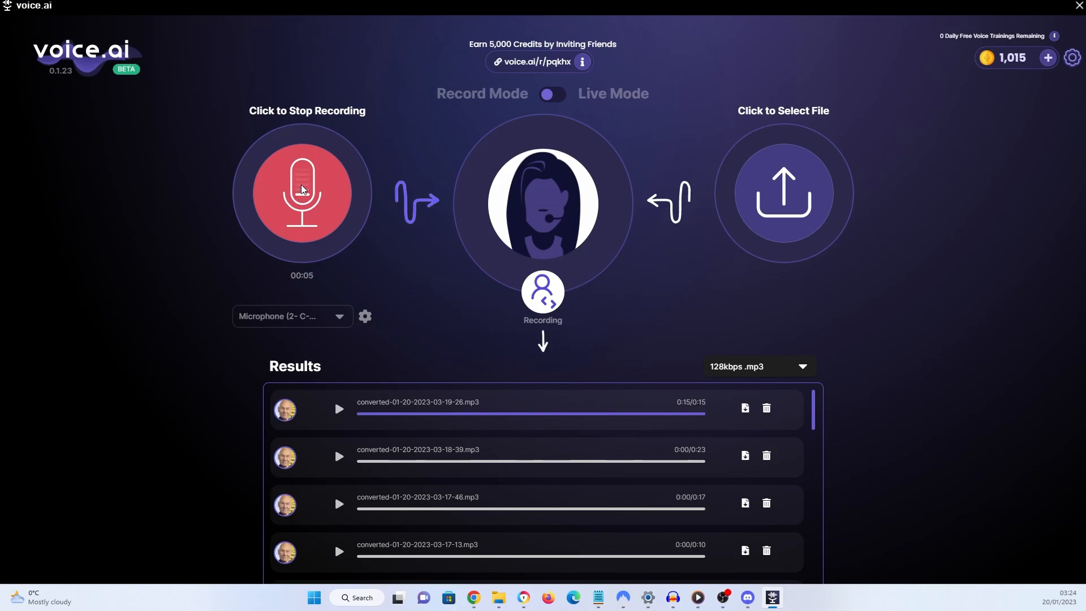
{"action": "left_click", "coordinate": [302, 193]}
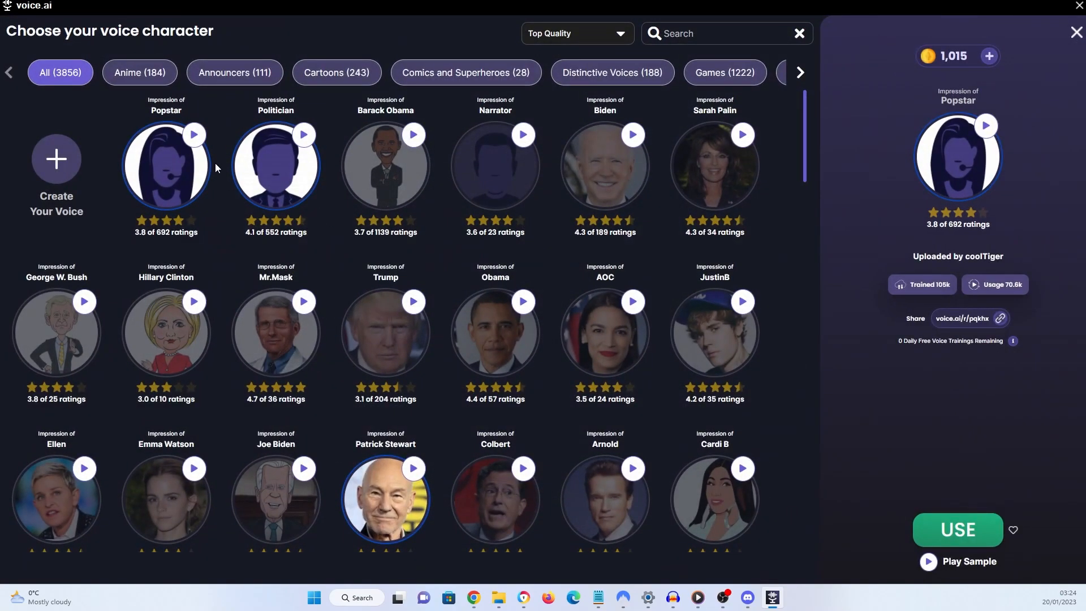
Step: Make Politician the active voice and record a short clip with it
{"action": "left_click", "coordinate": [275, 164]}
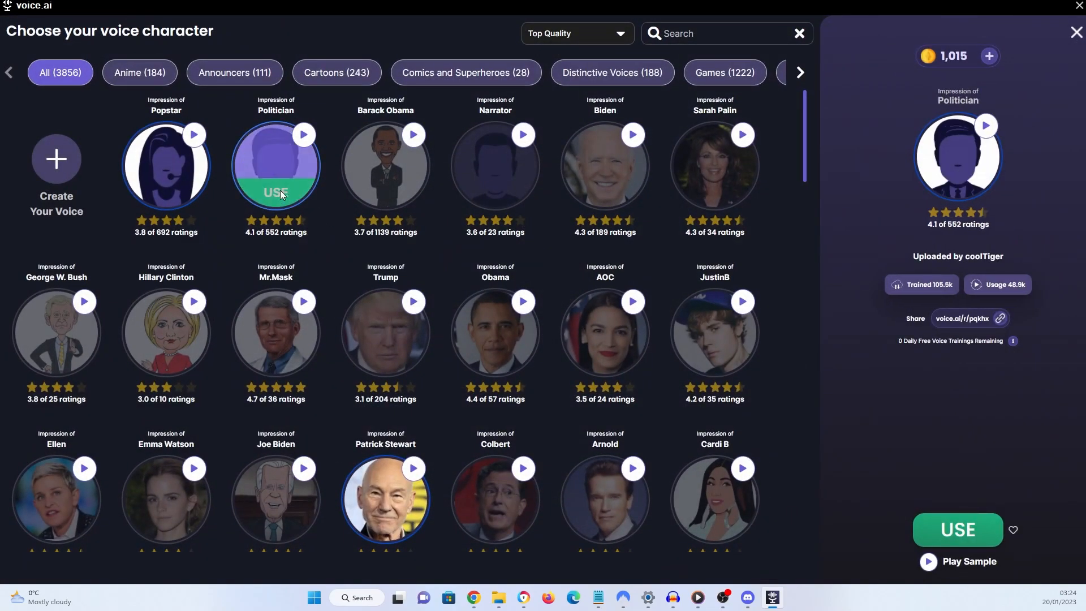
{"action": "left_click", "coordinate": [957, 530]}
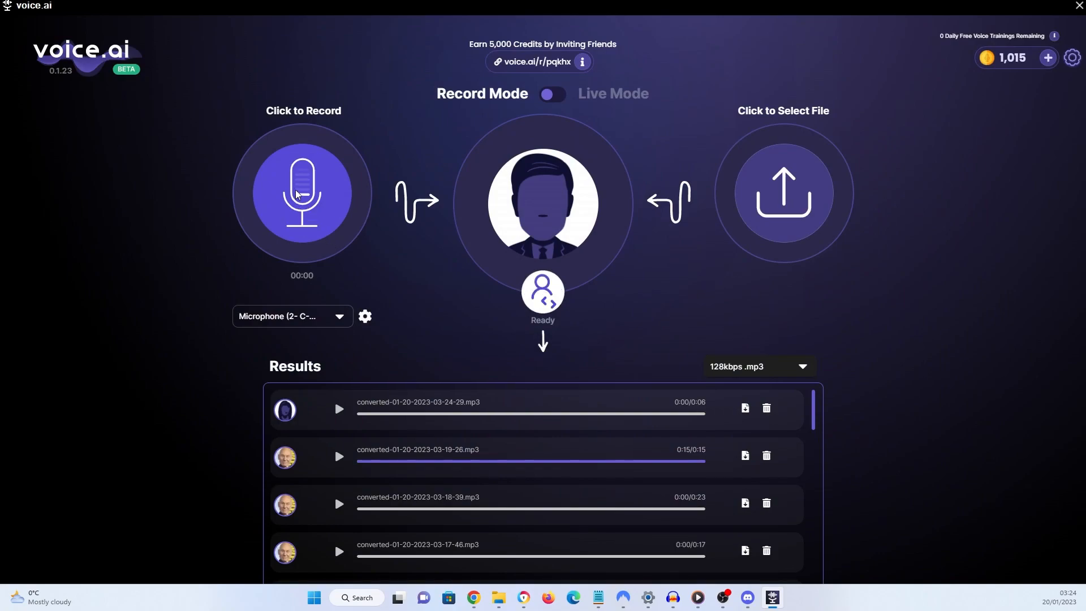
{"action": "left_click", "coordinate": [302, 192]}
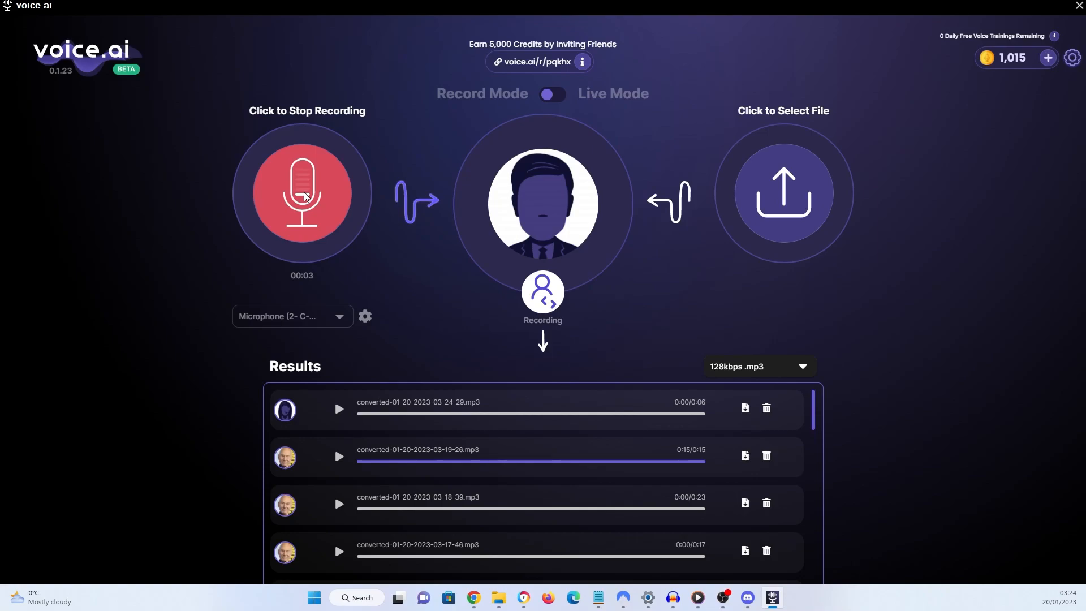
{"action": "left_click", "coordinate": [301, 192]}
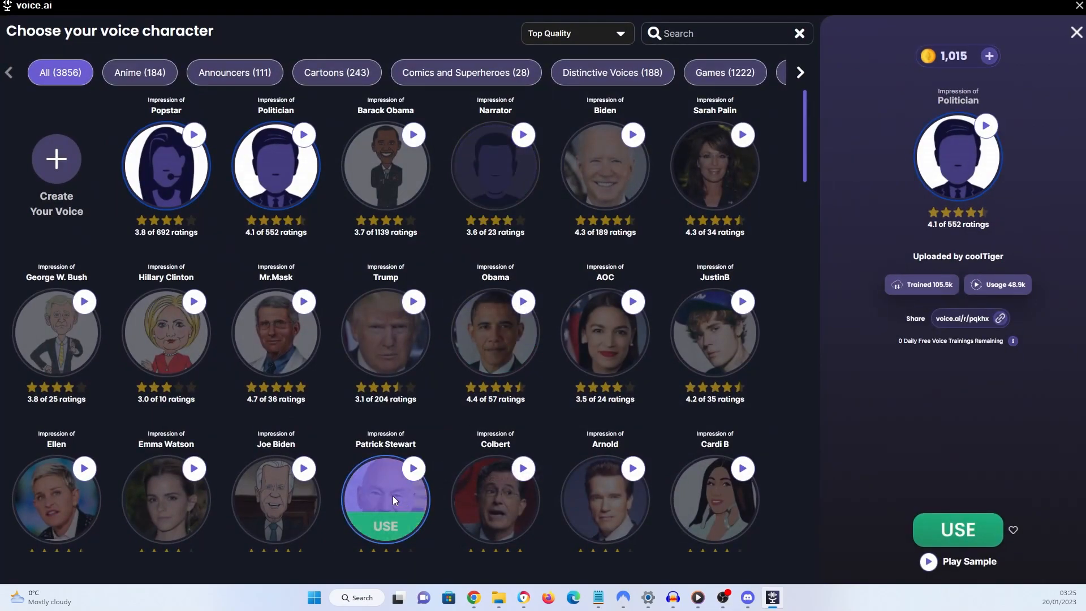
Step: Pick the Patrick Stewart voice again, then bring up Discord's Midjourney channel
{"action": "left_click", "coordinate": [385, 499]}
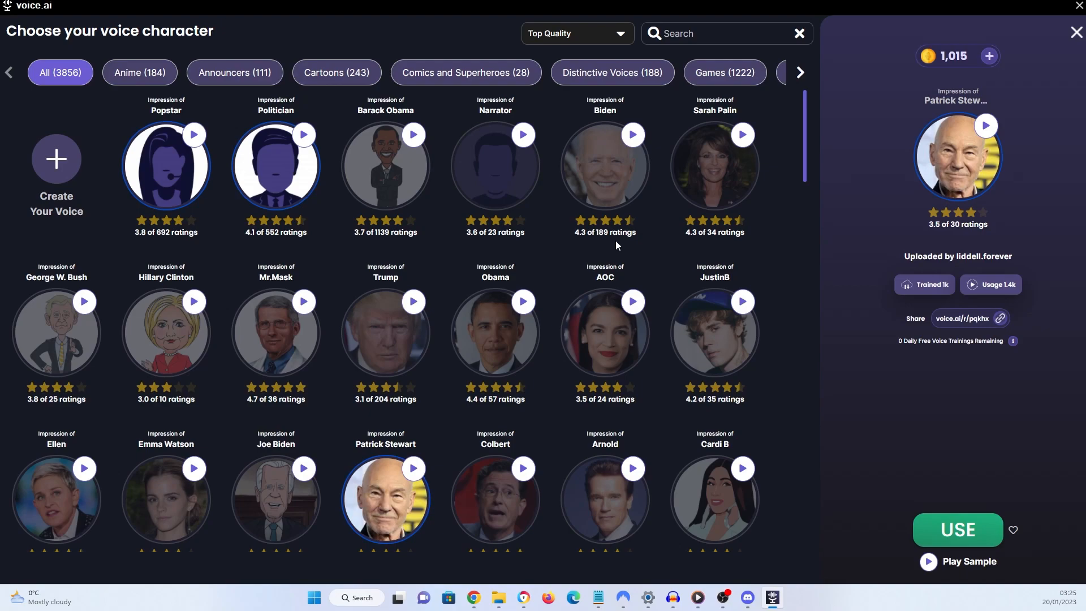
{"action": "mouse_move", "coordinate": [851, 46]}
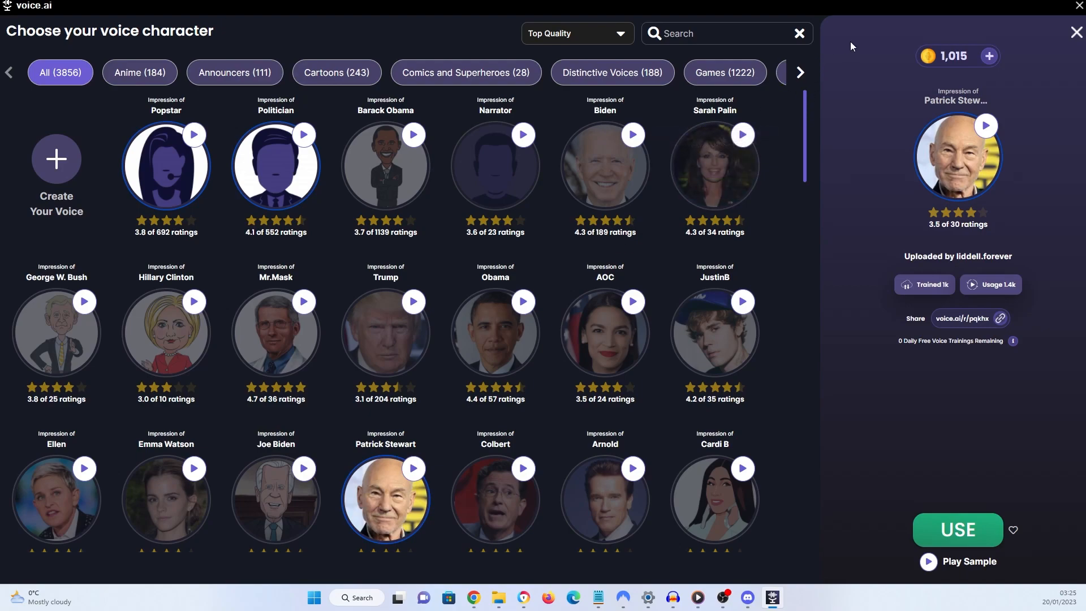
{"action": "mouse_move", "coordinate": [812, 304]}
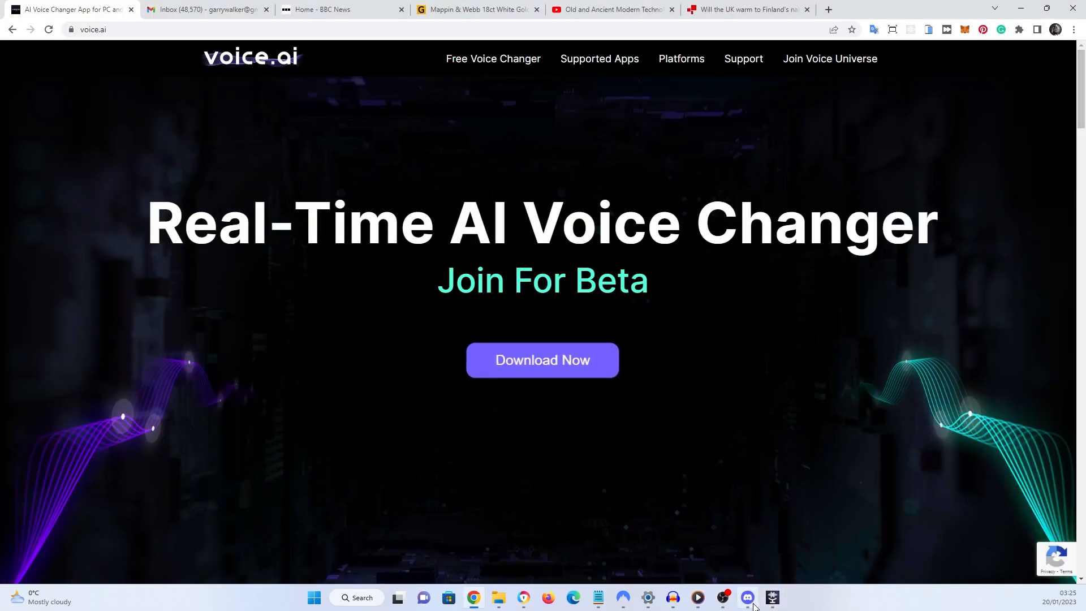
{"action": "left_click", "coordinate": [747, 597]}
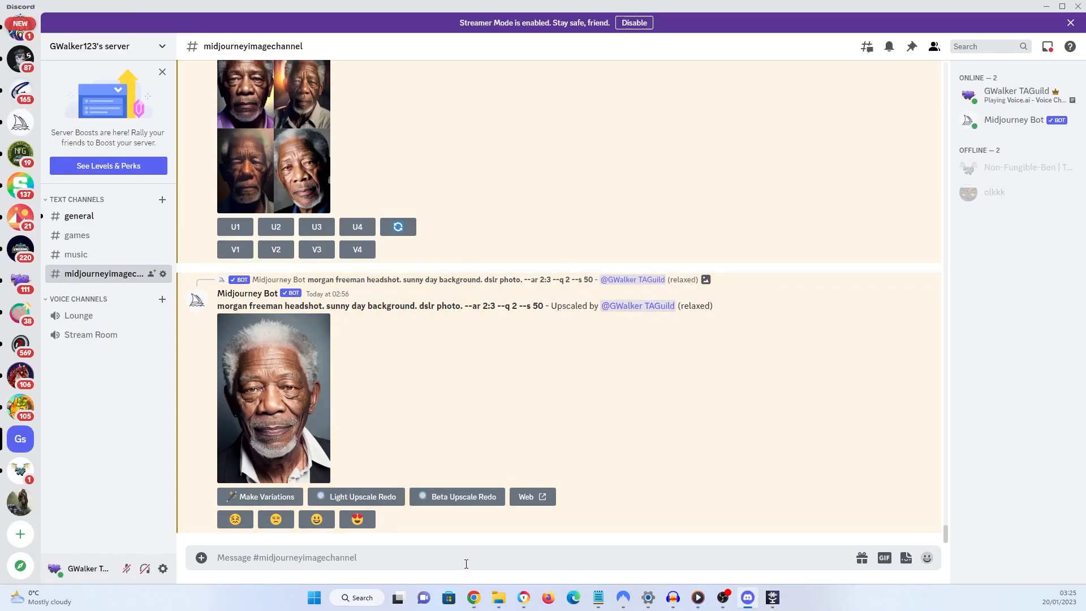
Step: Enable /fast mode and /imagine 'headshot patrick stewart. dslr photo --ar 2:3 --q 2 --s 50'
{"action": "type", "text": "/fast"}
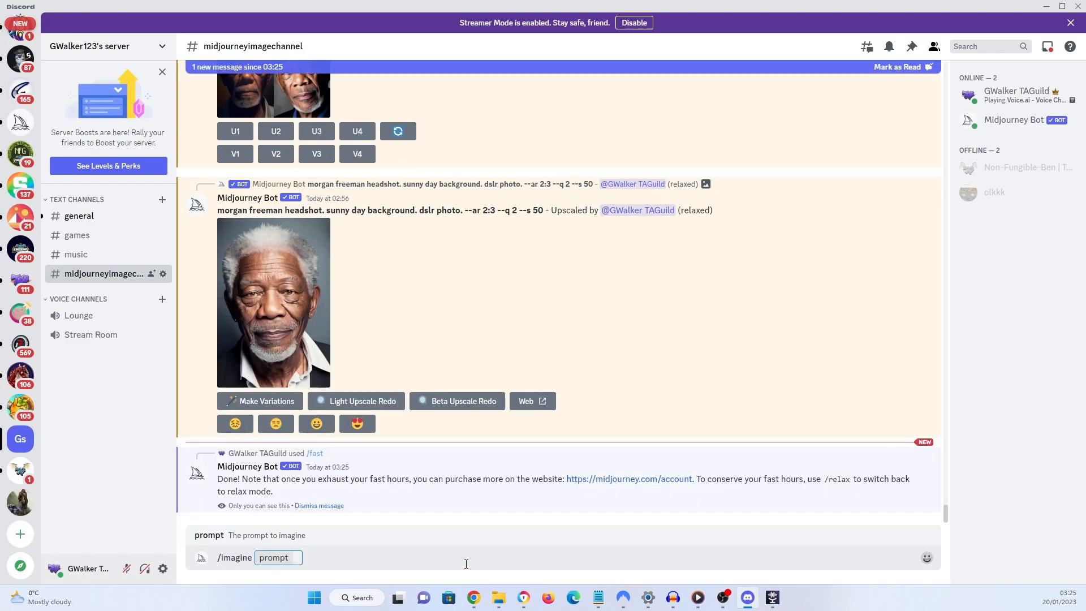
{"action": "type", "text": "headshot patrick ste"}
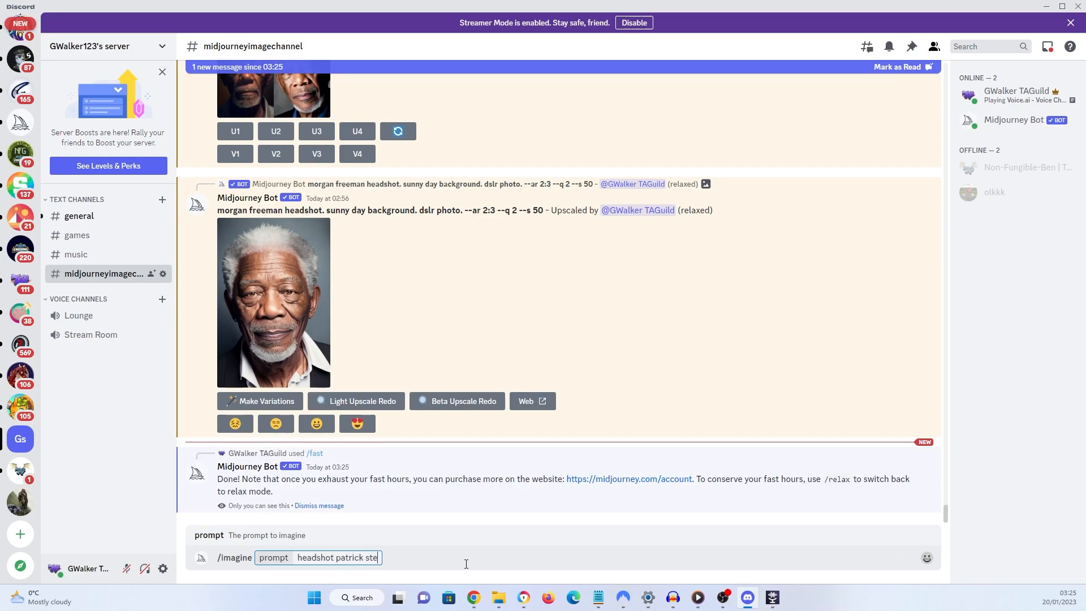
{"action": "type", "text": "wart."}
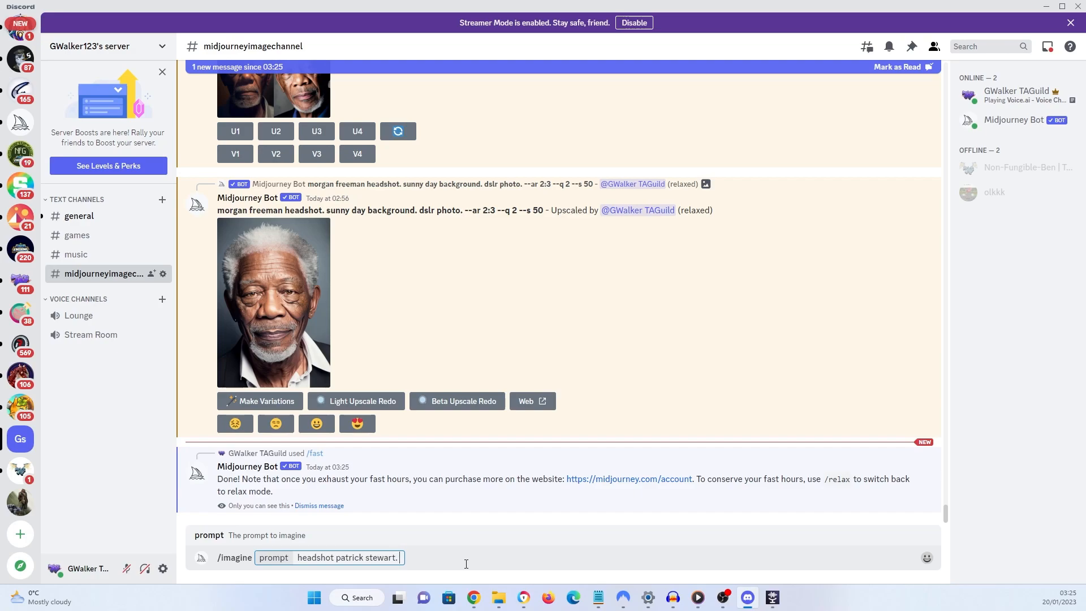
{"action": "type", "text": "dslr photo --ar"}
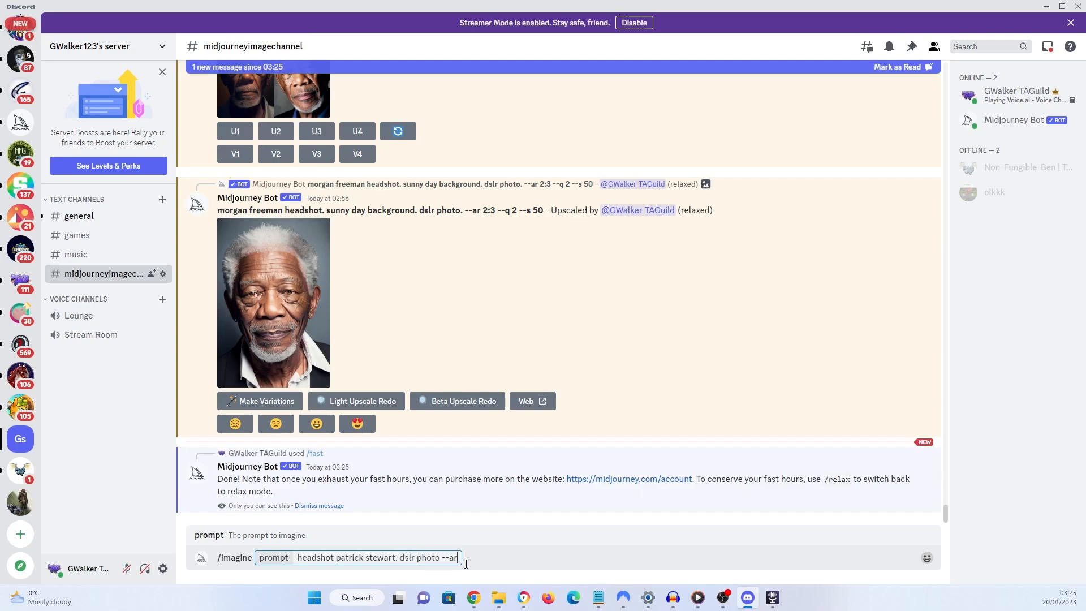
{"action": "type", "text": "2:3"}
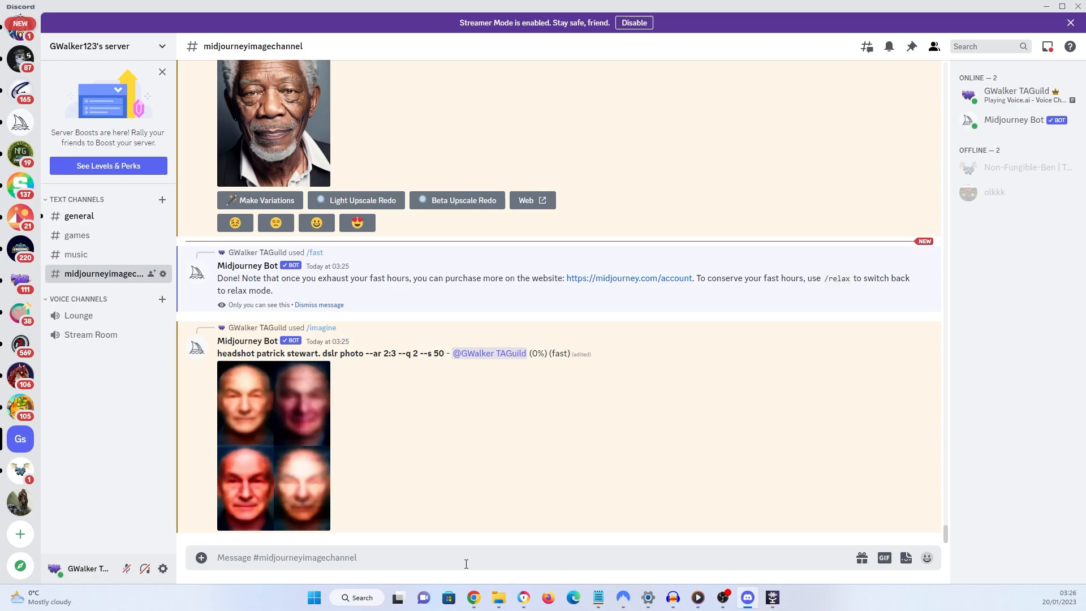
Step: Open the finished four-image Patrick Stewart headshot grid in the enlarged preview
{"action": "left_click", "coordinate": [286, 557]}
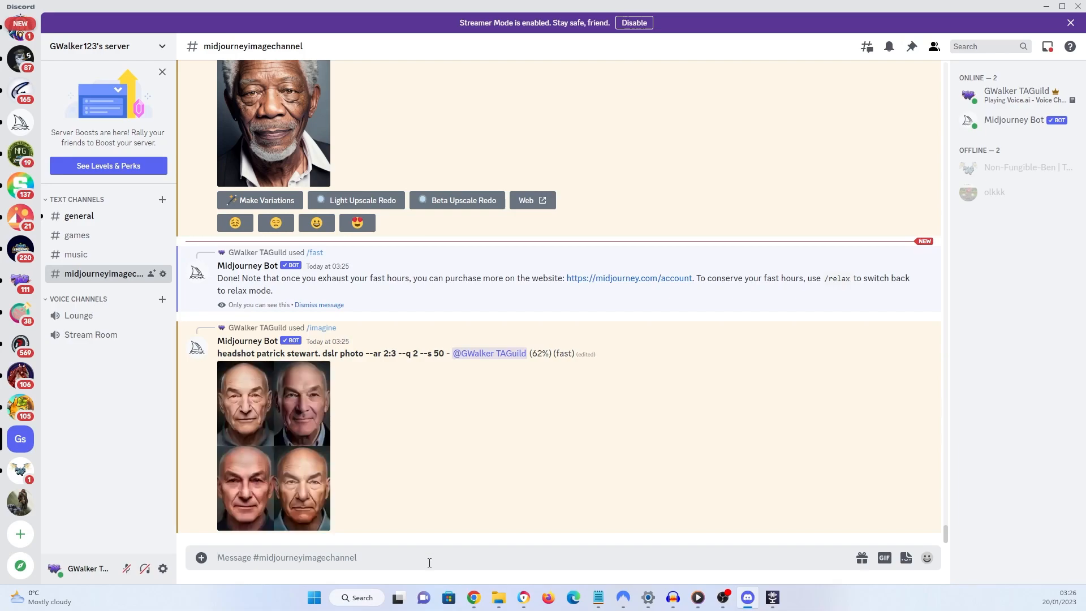
{"action": "mouse_move", "coordinate": [311, 478]}
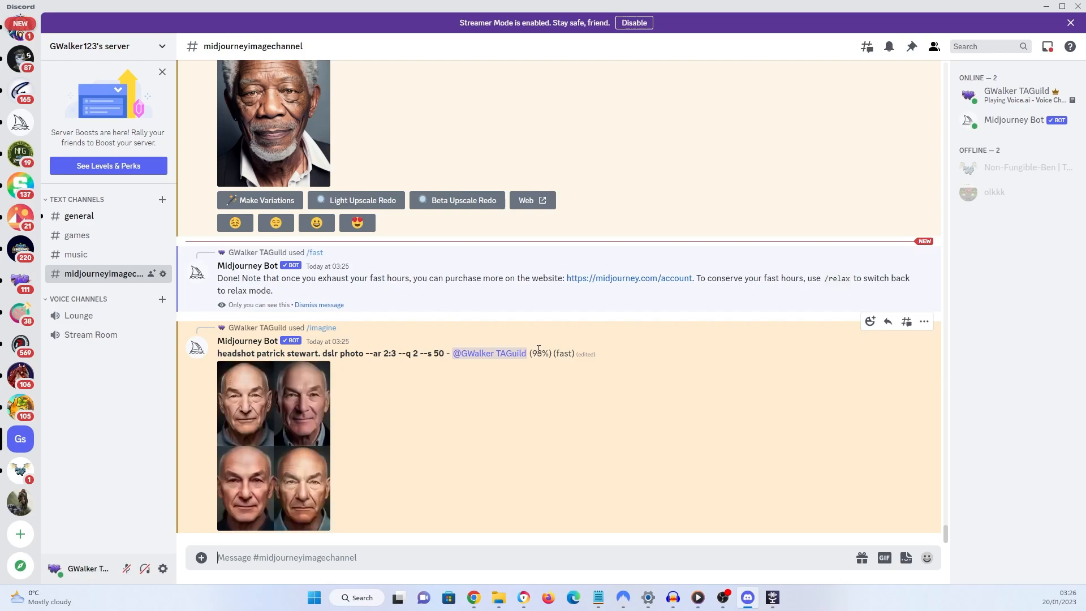
{"action": "left_click", "coordinate": [273, 446]}
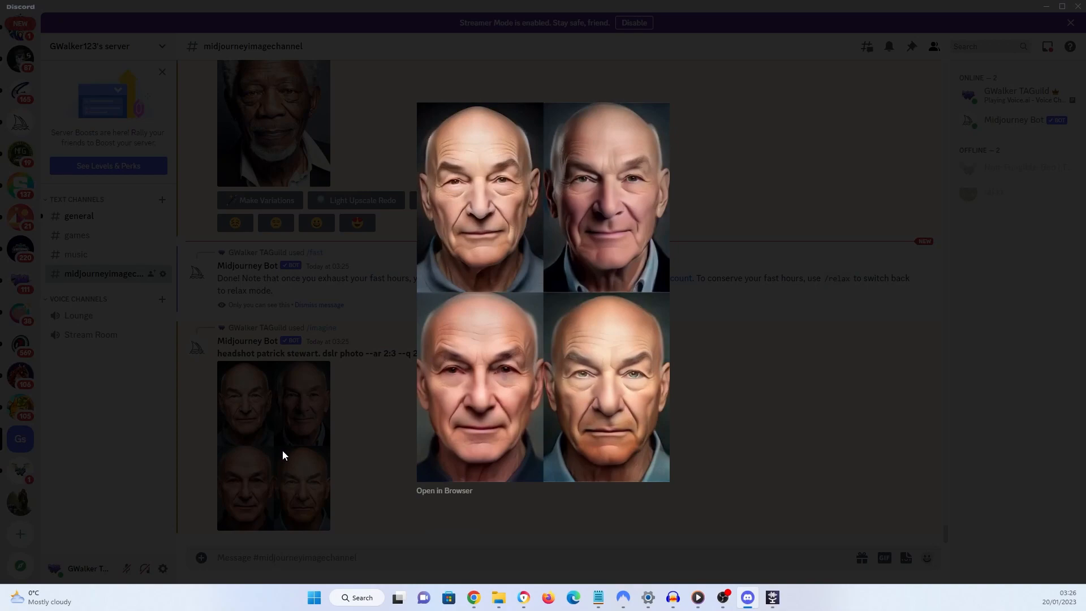
{"action": "mouse_move", "coordinate": [495, 220]}
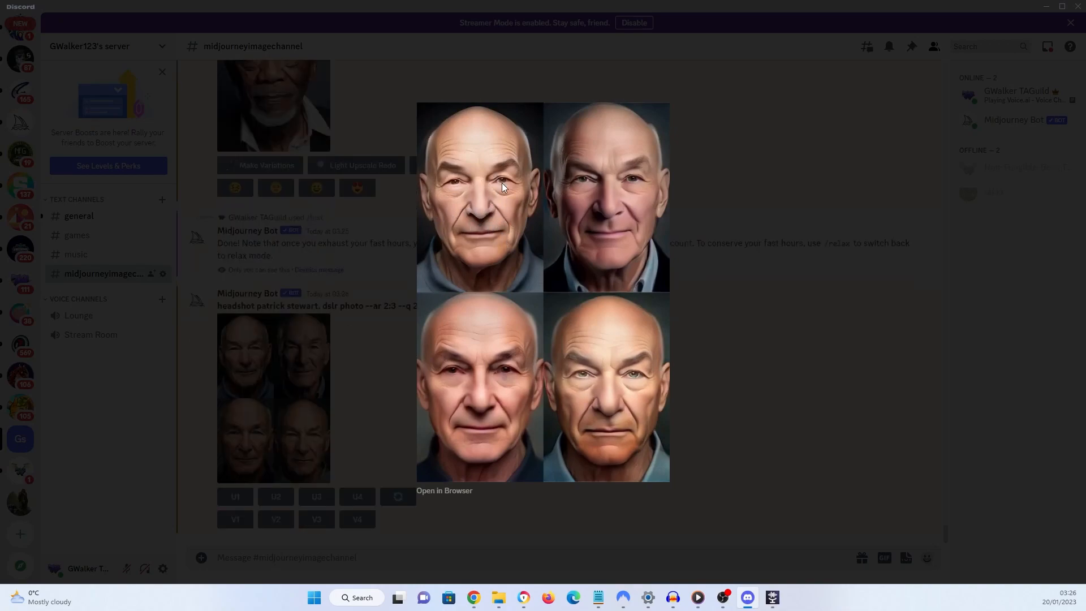
{"action": "mouse_move", "coordinate": [713, 398]}
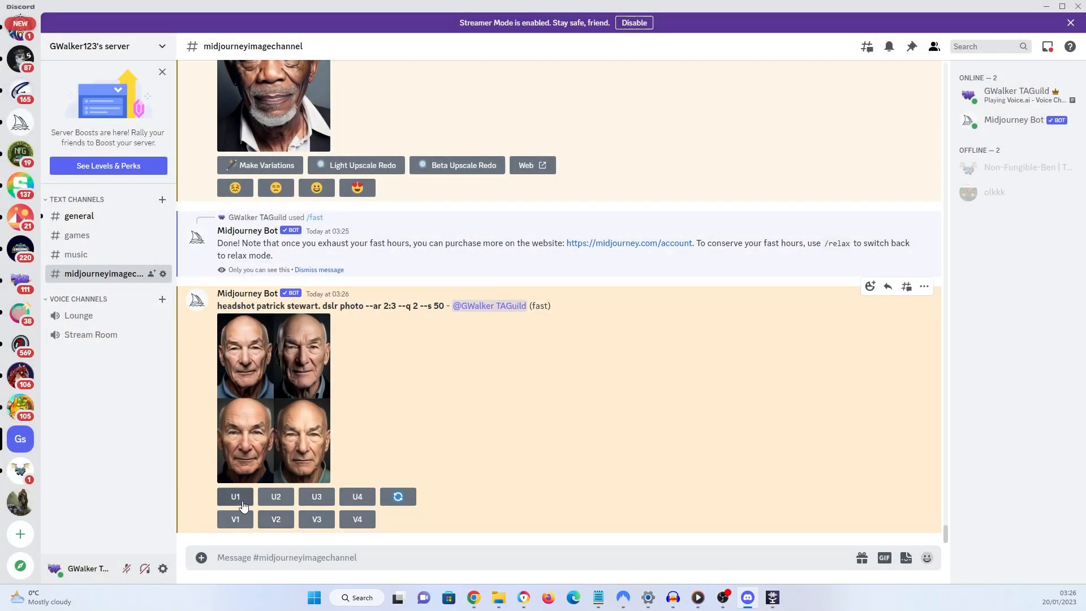
Step: Upscale the first Patrick Stewart headshot (U1) and switch Midjourney back to relax mode with /relax
{"action": "left_click", "coordinate": [235, 496]}
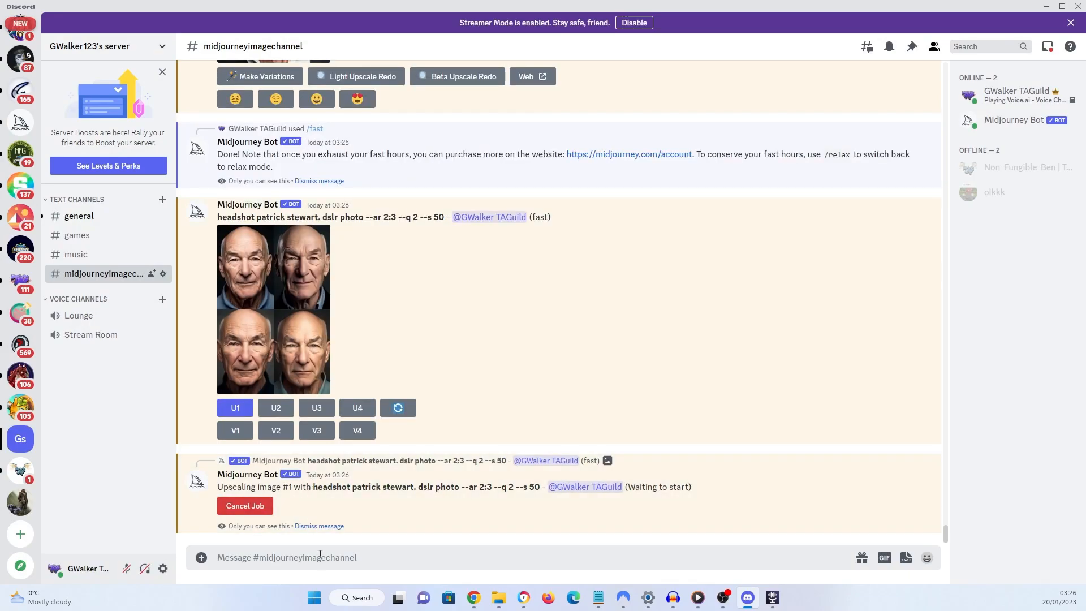
{"action": "type", "text": "/"}
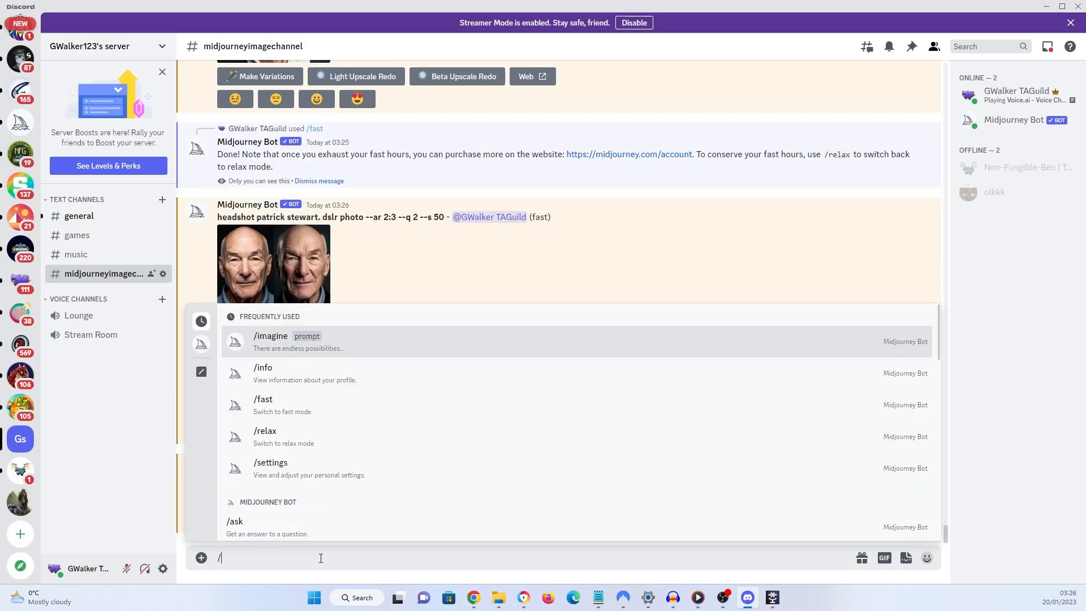
{"action": "type", "text": "rela"}
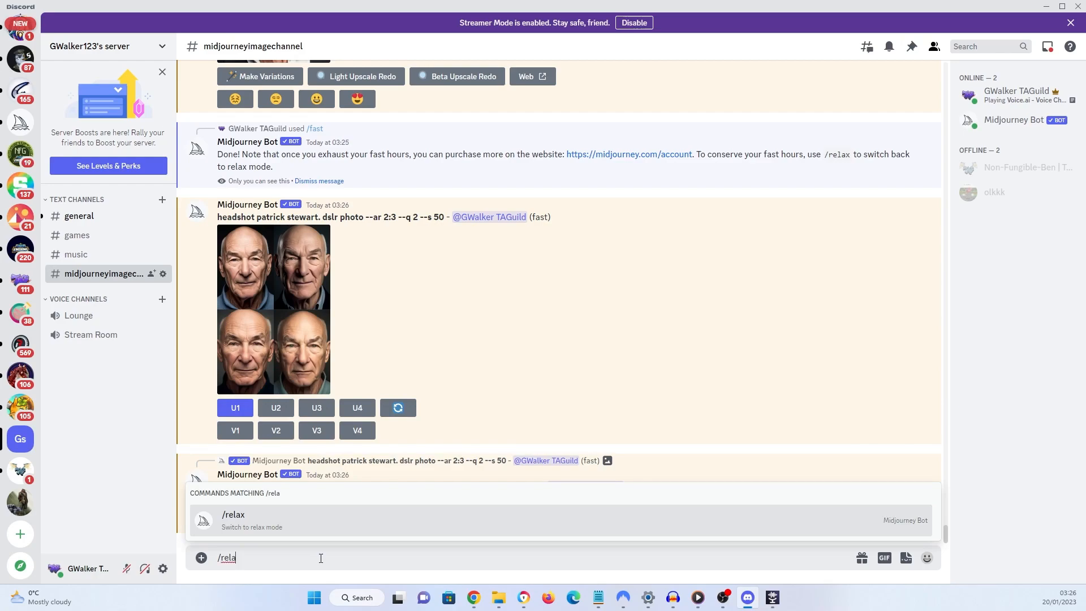
{"action": "key", "text": "enter"}
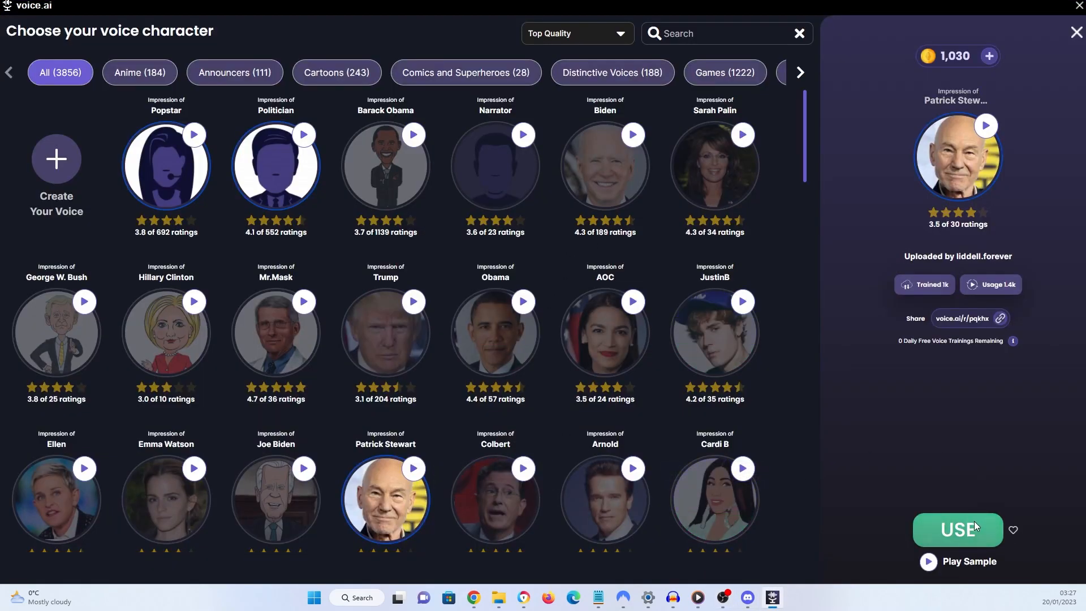
Step: Apply the Patrick Stewart voice so Record Mode shows him as the target voice
{"action": "left_click", "coordinate": [957, 530]}
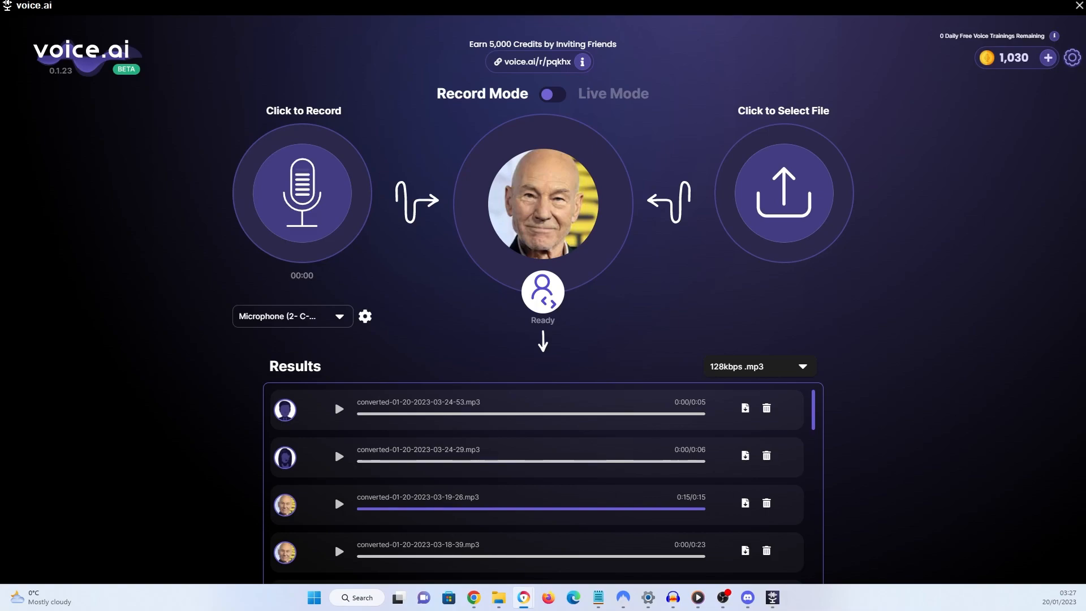
{"action": "mouse_move", "coordinate": [584, 347]}
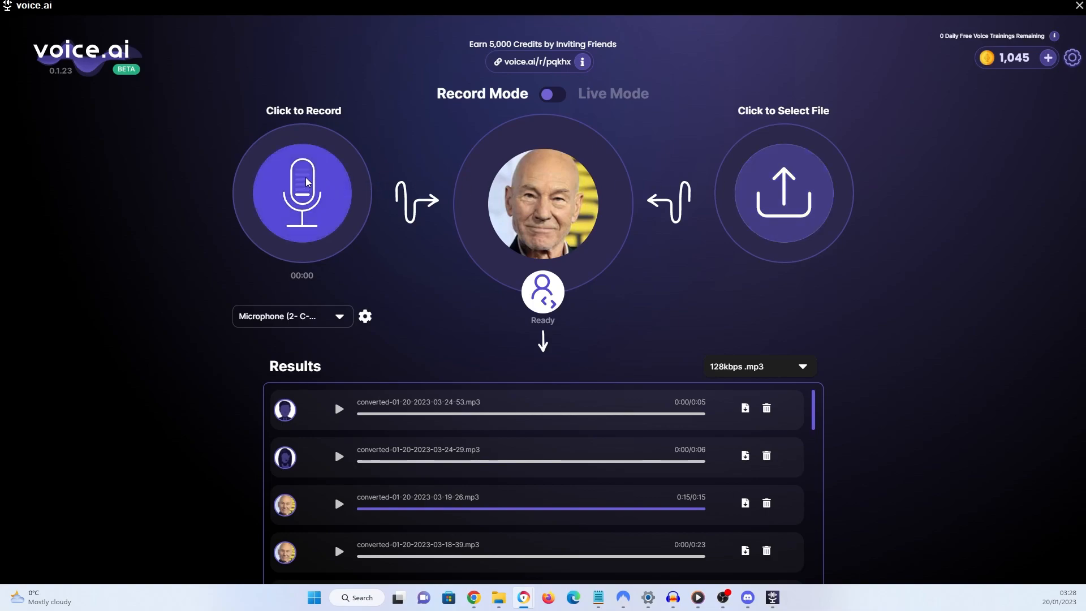
Step: Record a 19-second clip converted to Patrick Stewart's voice and play the result
{"action": "left_click", "coordinate": [302, 193]}
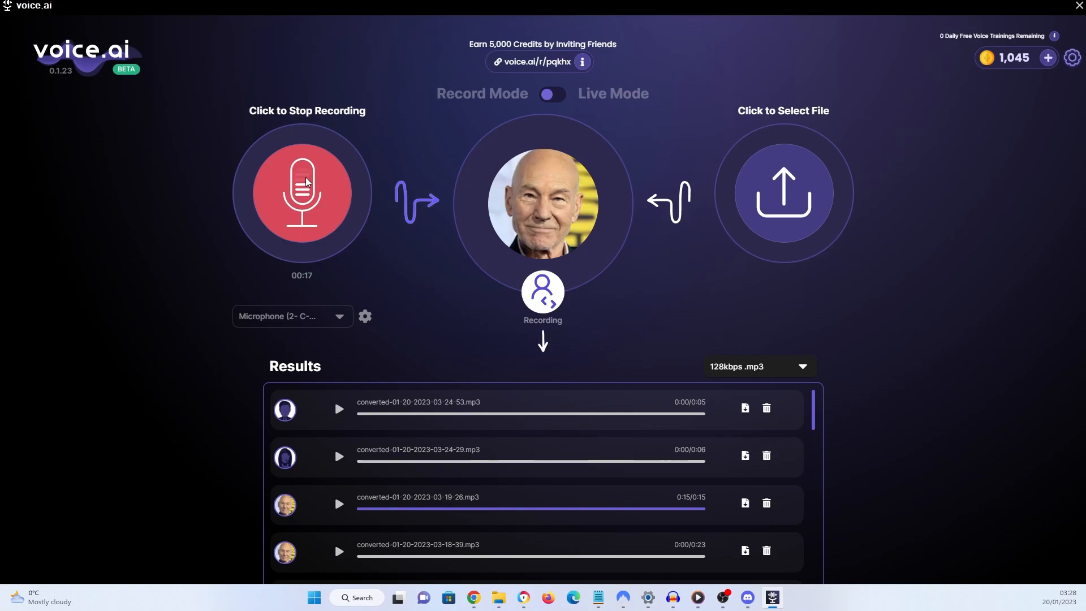
{"action": "mouse_move", "coordinate": [298, 186]}
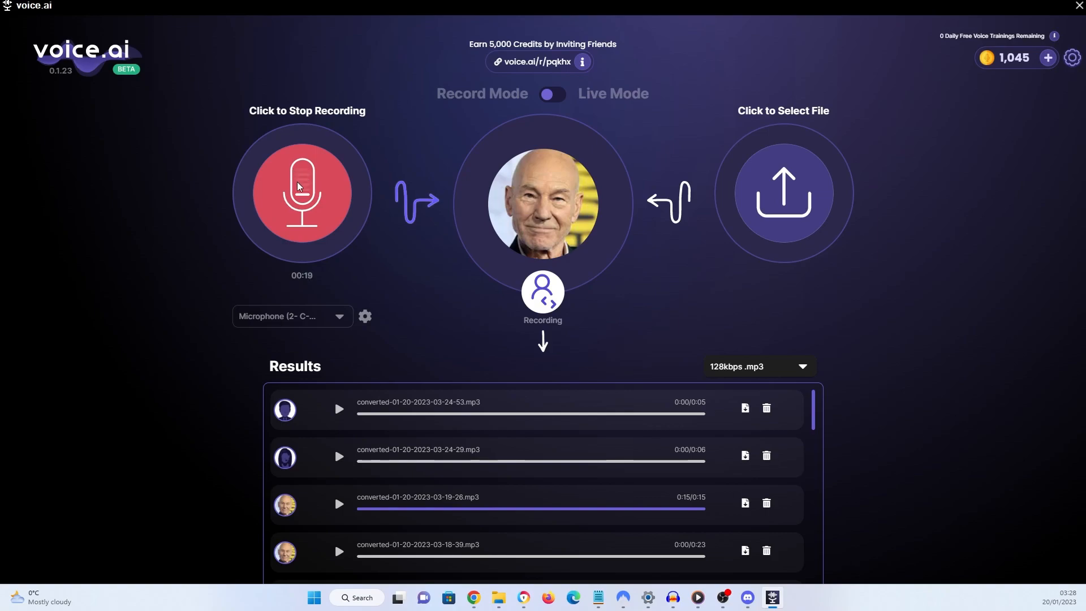
{"action": "left_click", "coordinate": [301, 193]}
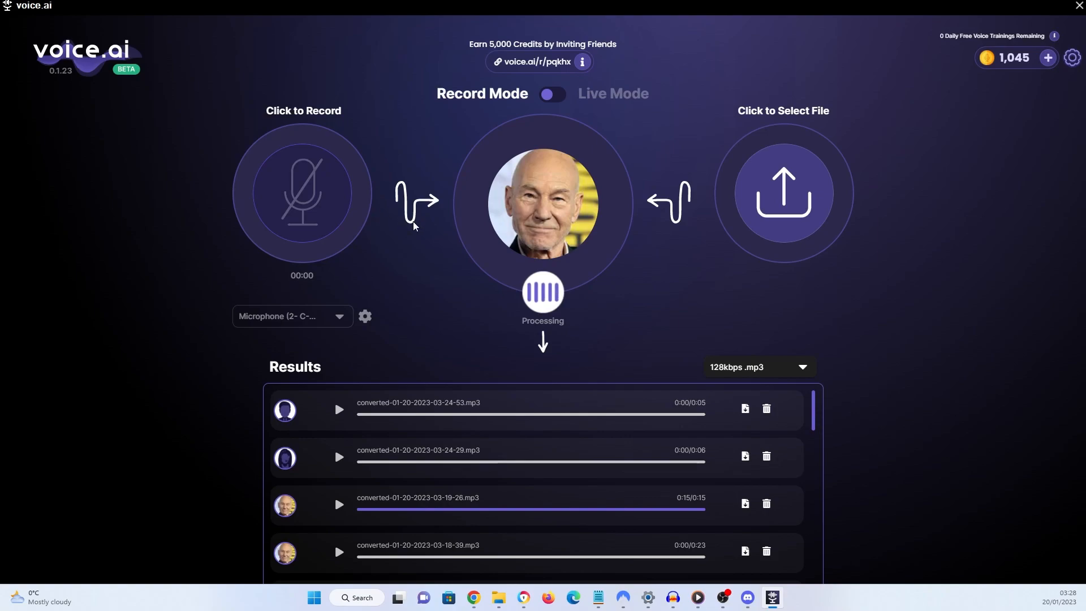
{"action": "mouse_move", "coordinate": [416, 245]}
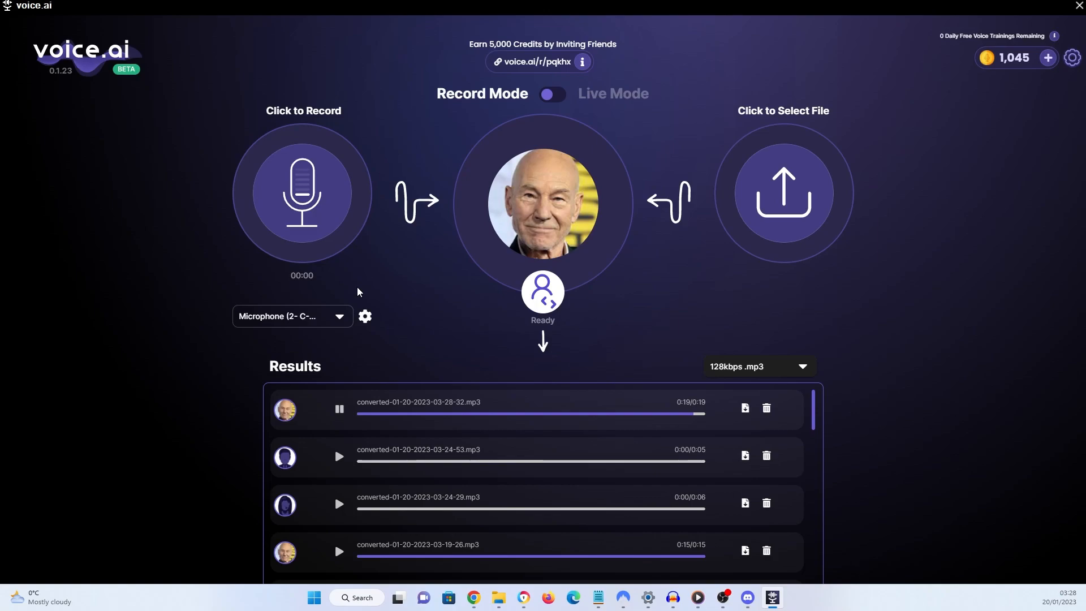
{"action": "left_click", "coordinate": [339, 408]}
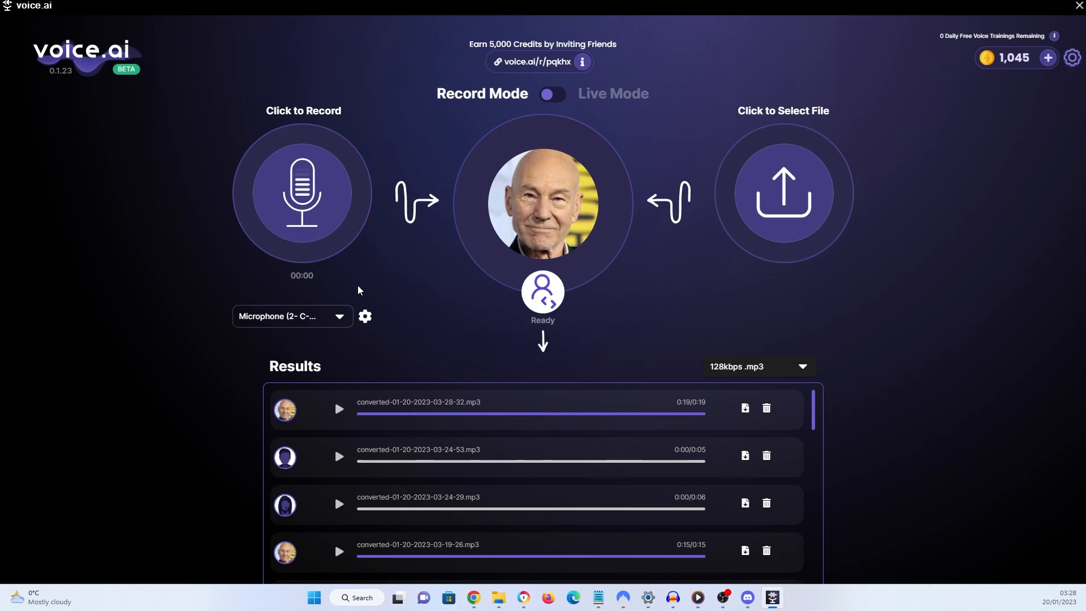
{"action": "mouse_move", "coordinate": [509, 201]}
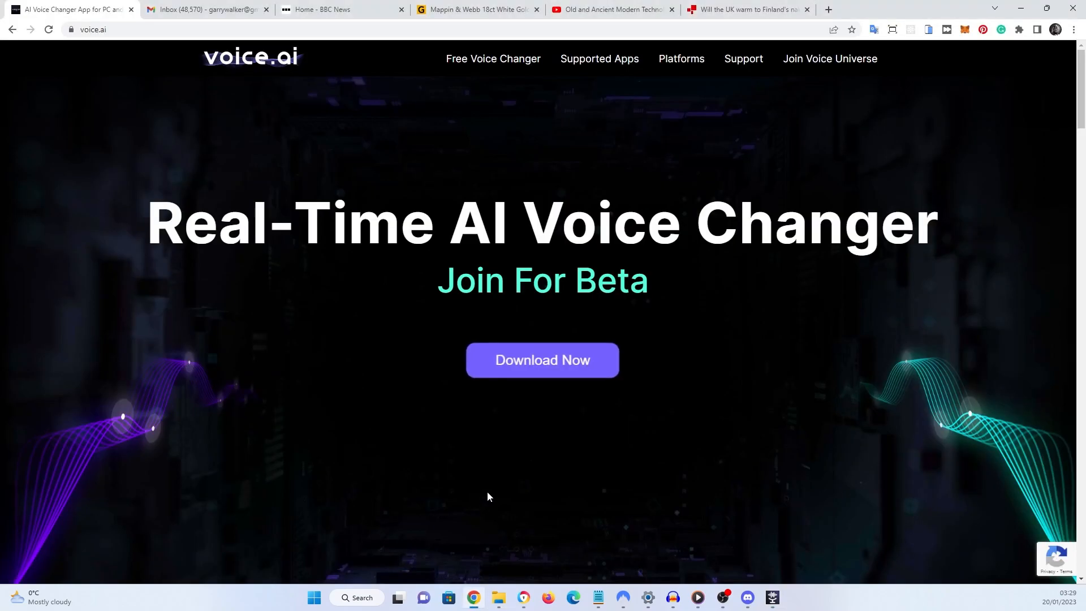
{"action": "mouse_move", "coordinate": [572, 578]}
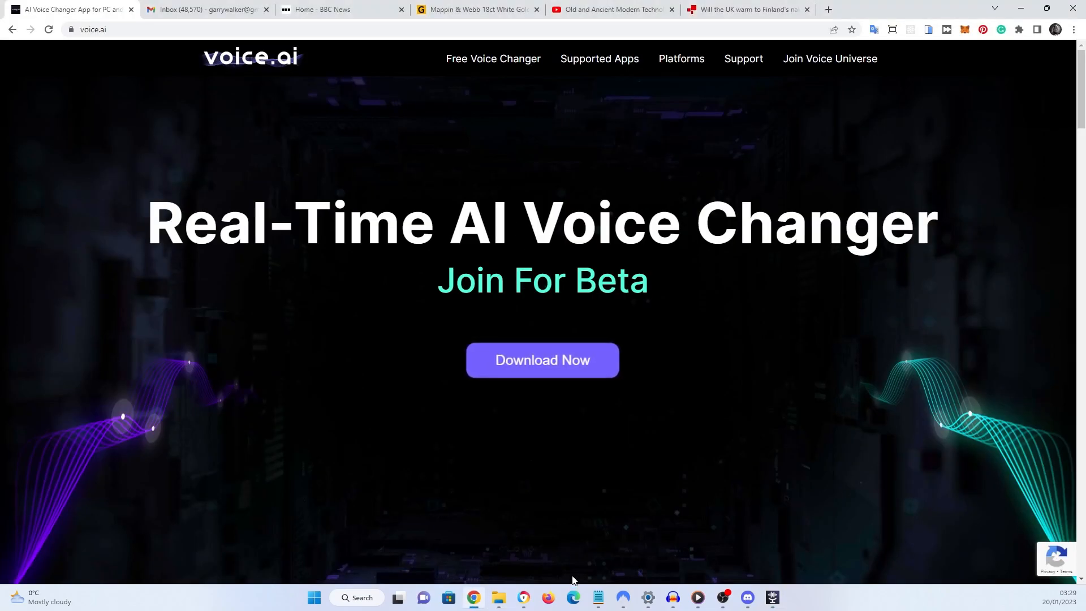
{"action": "mouse_move", "coordinate": [473, 598]}
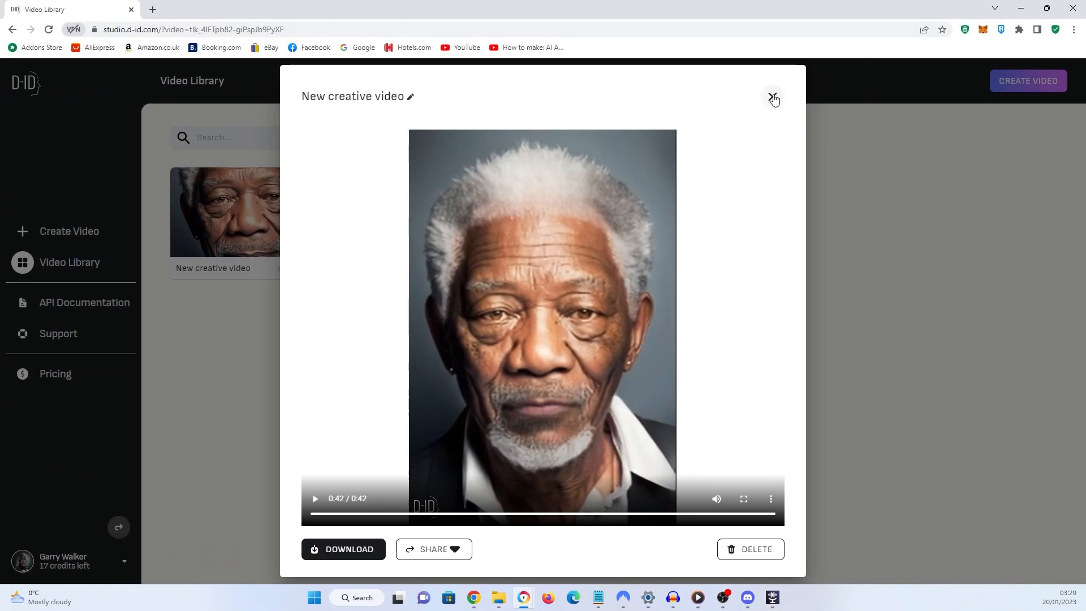
Step: Close the Morgan Freeman preview and save the converted clip as 'ps'
{"action": "left_click", "coordinate": [774, 99]}
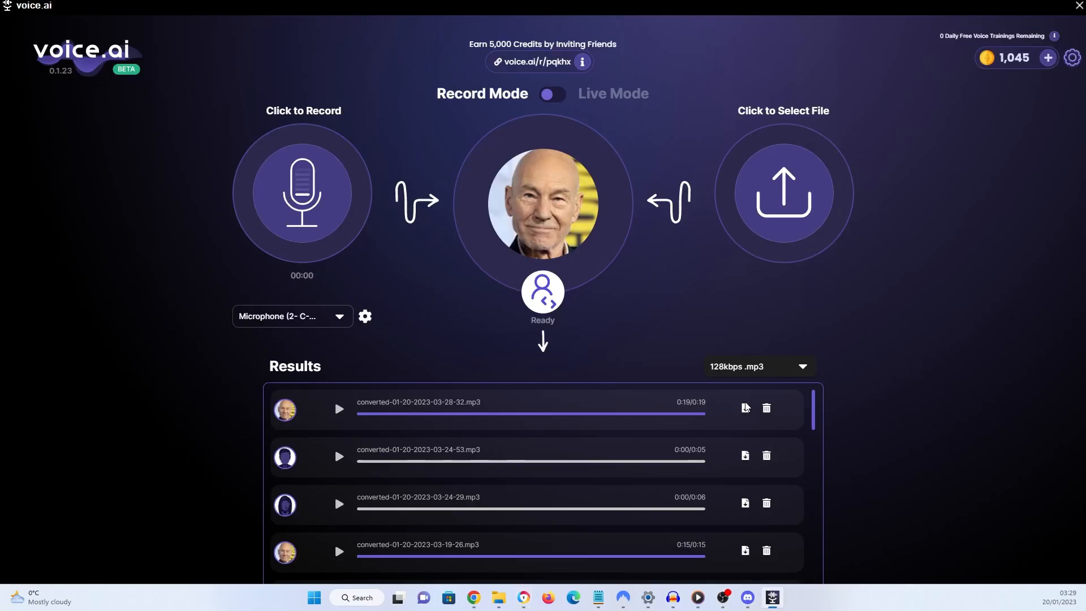
{"action": "left_click", "coordinate": [745, 408]}
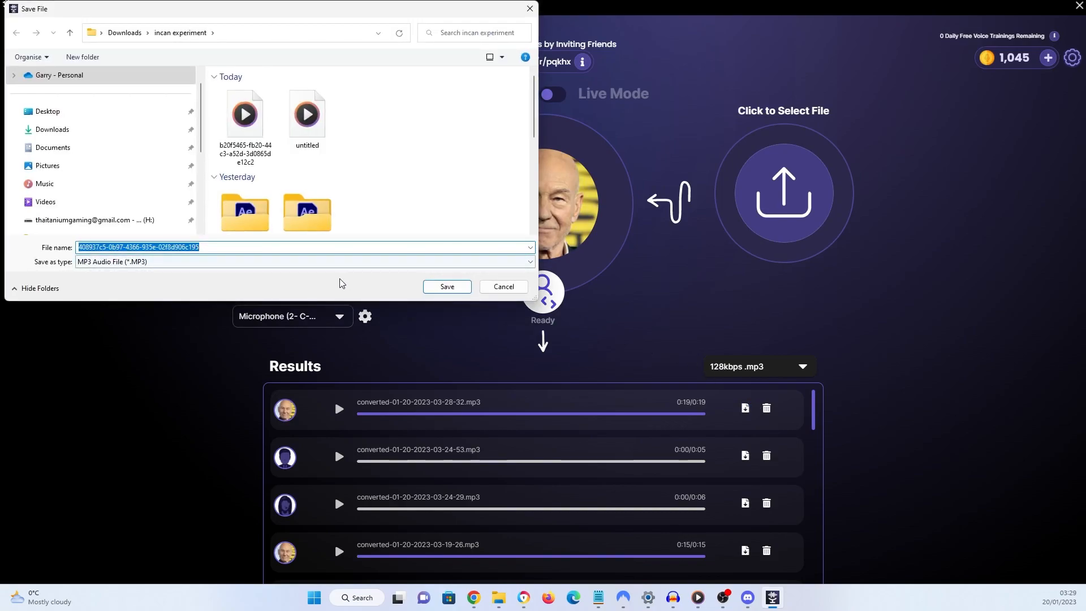
{"action": "type", "text": "ps"}
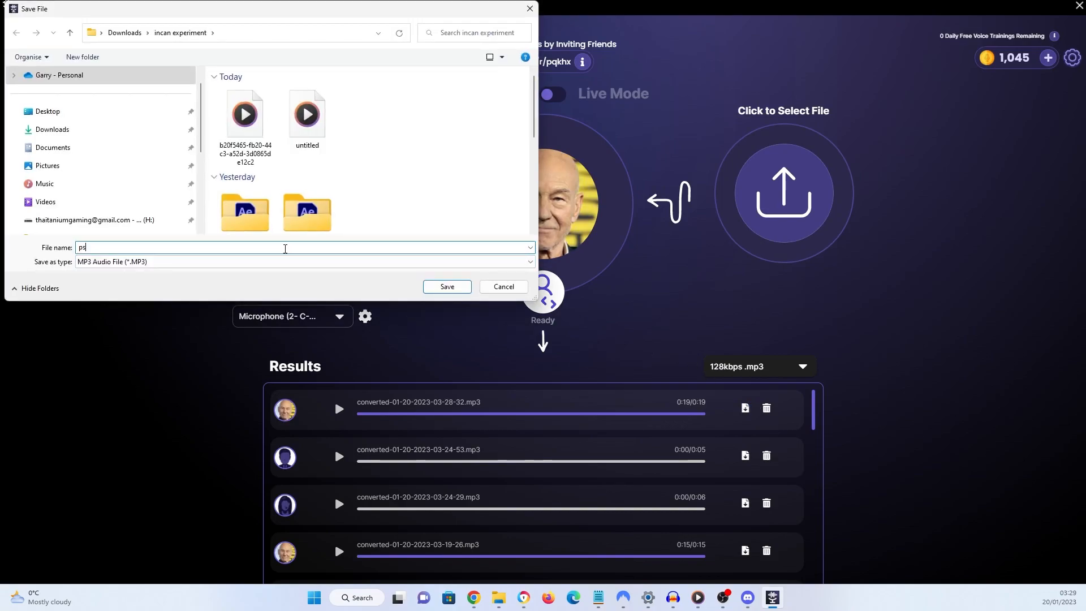
{"action": "left_click", "coordinate": [502, 287]}
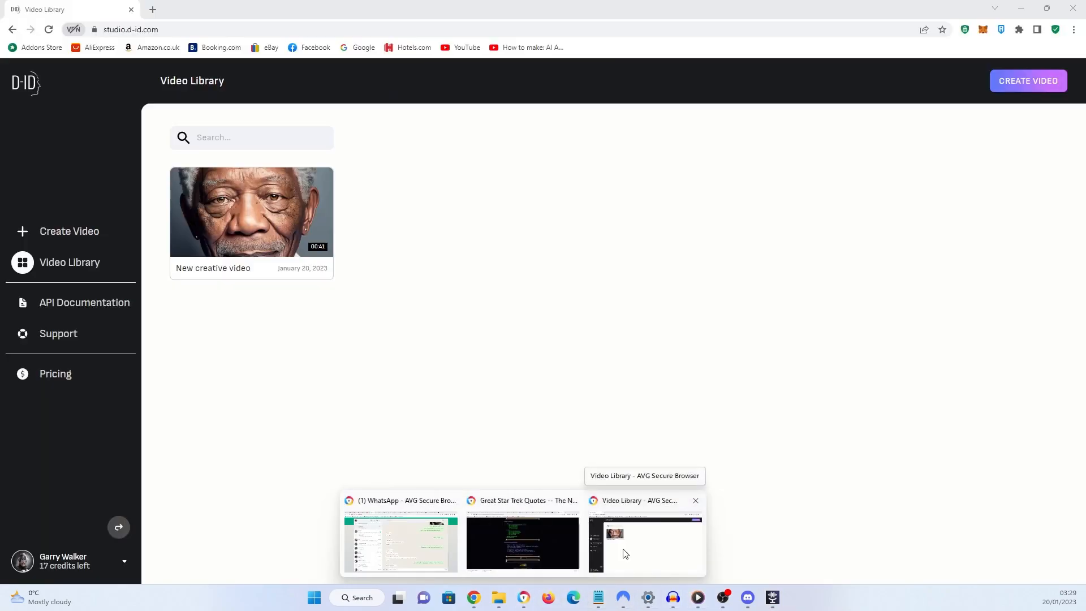
Step: Bring D-ID Studio forward and start a new Create Video project
{"action": "left_click", "coordinate": [69, 231]}
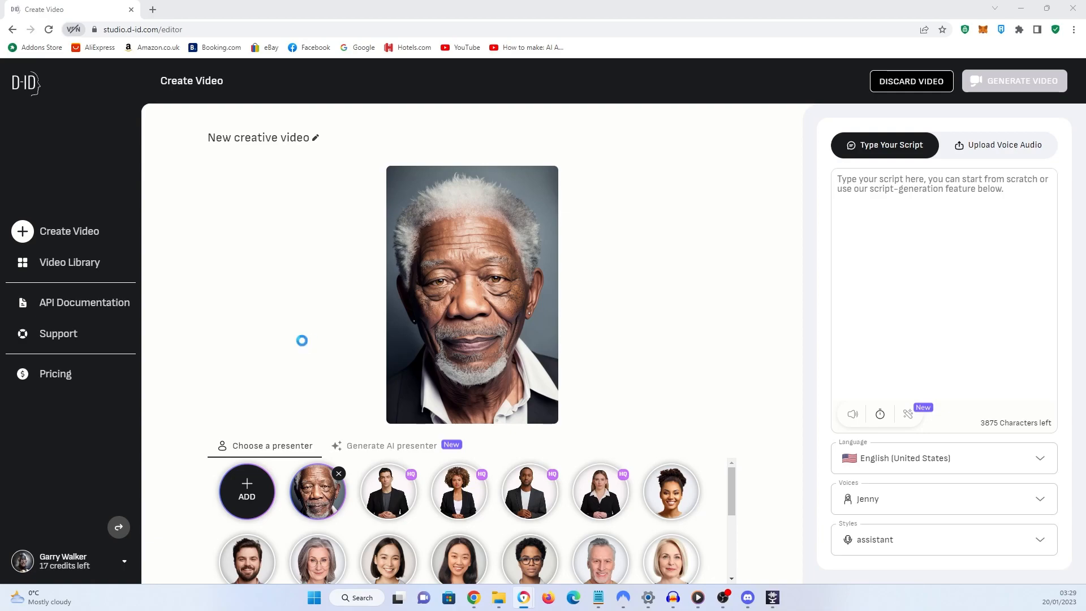
{"action": "left_click", "coordinate": [246, 490]}
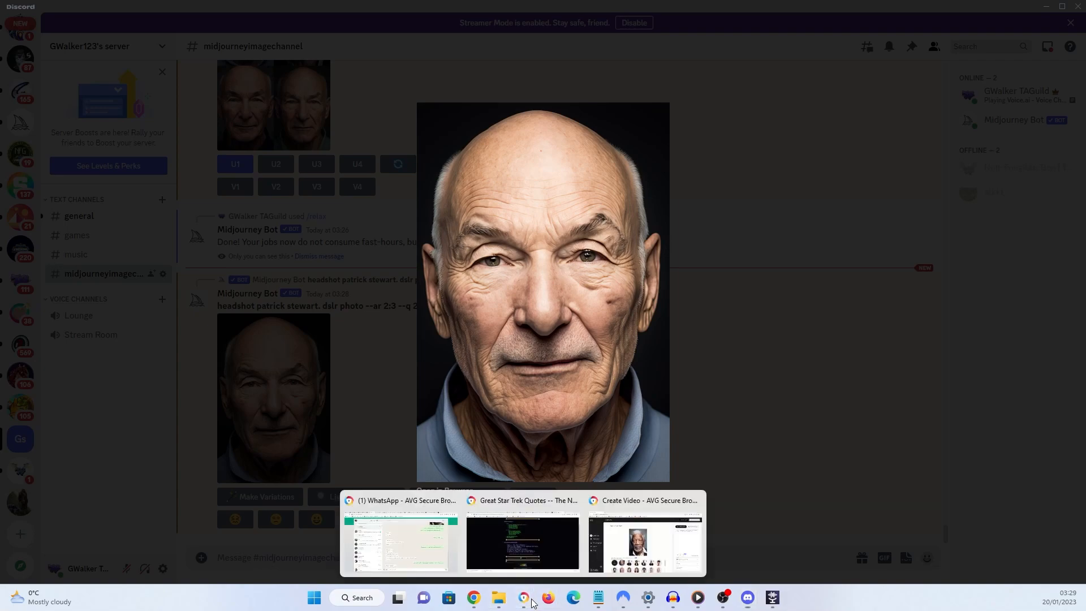
Step: Return from Discord's enlarged Patrick Stewart headshot to the D-ID Studio video editor
{"action": "left_click", "coordinate": [498, 598]}
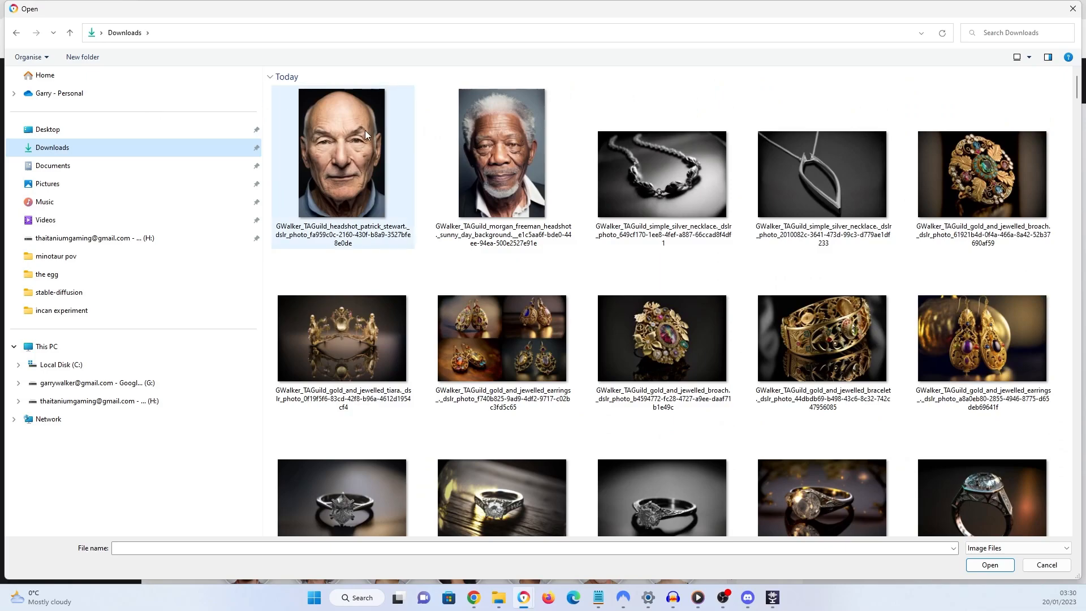
Step: Set the Patrick Stewart presenter, upload voice audio from incan experiment, and preview it
{"action": "left_click", "coordinate": [989, 564]}
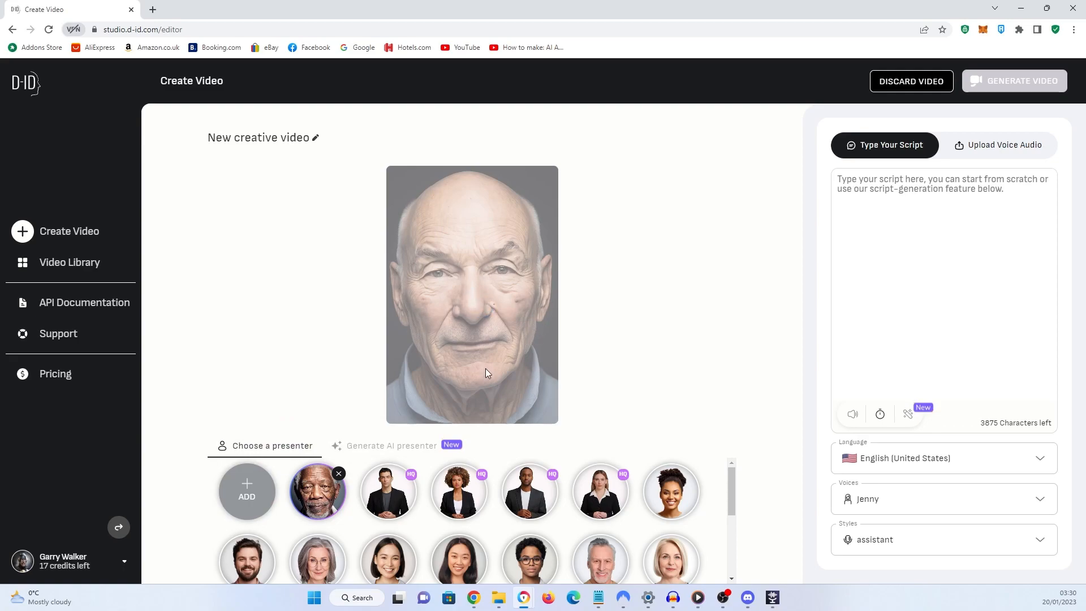
{"action": "mouse_move", "coordinate": [504, 428]}
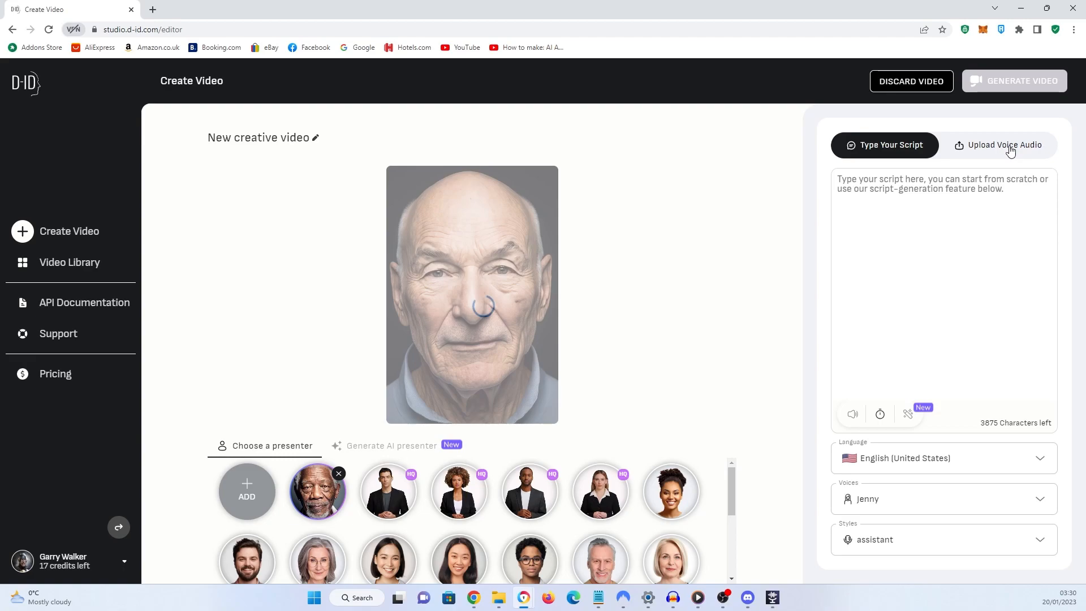
{"action": "left_click", "coordinate": [1003, 145]}
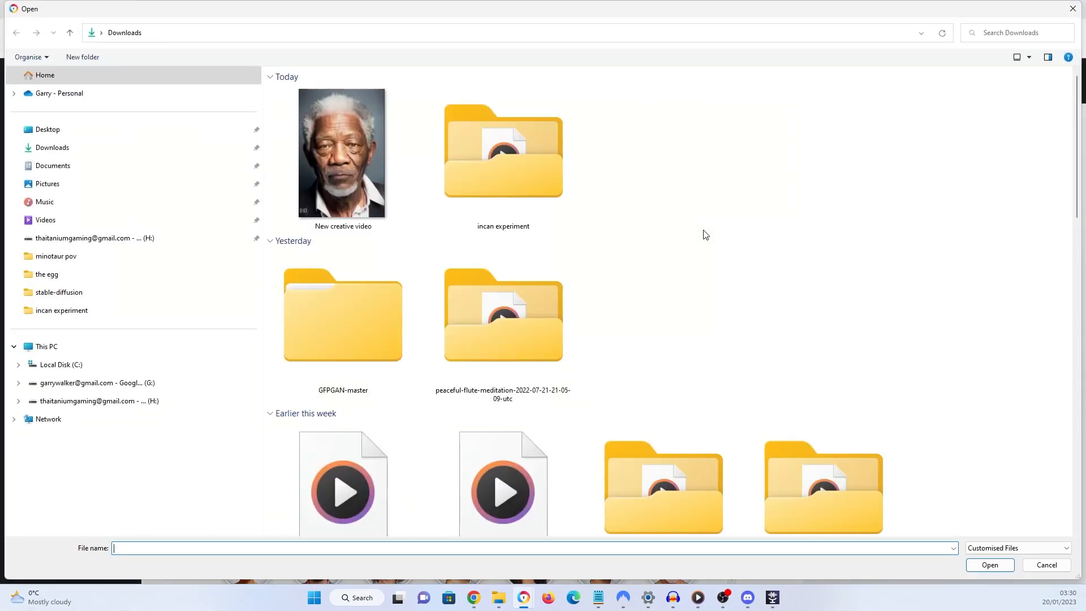
{"action": "double_click", "coordinate": [503, 152]}
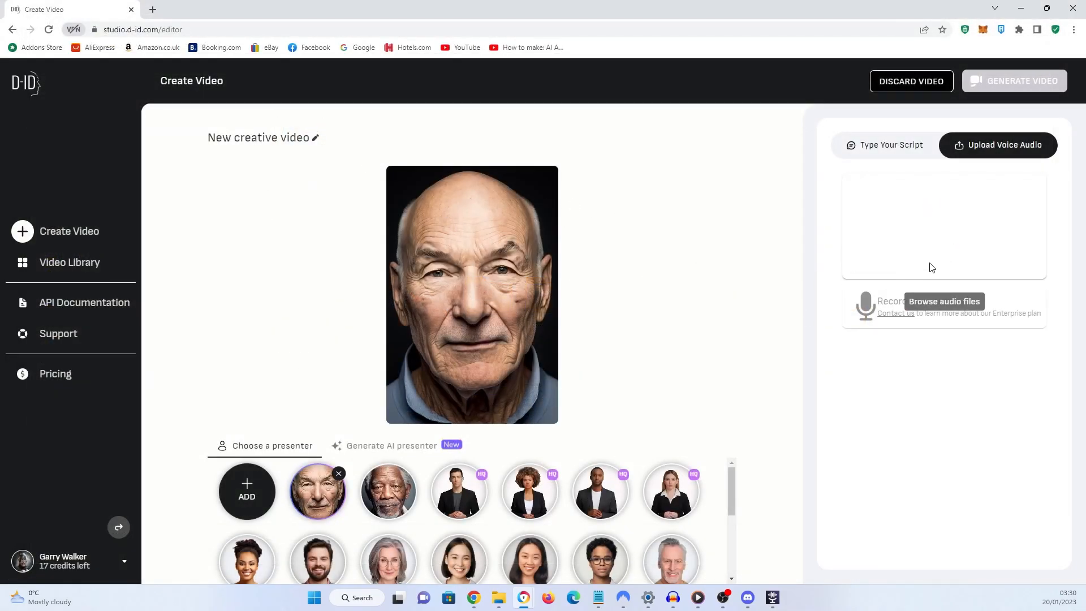
{"action": "left_click", "coordinate": [944, 300]}
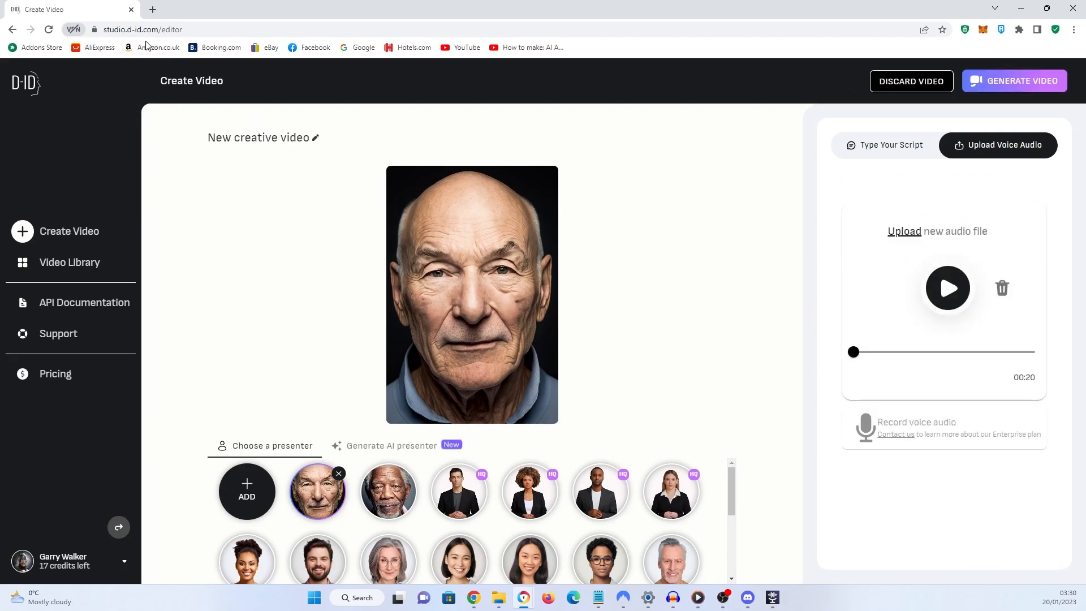
{"action": "mouse_move", "coordinate": [159, 130]}
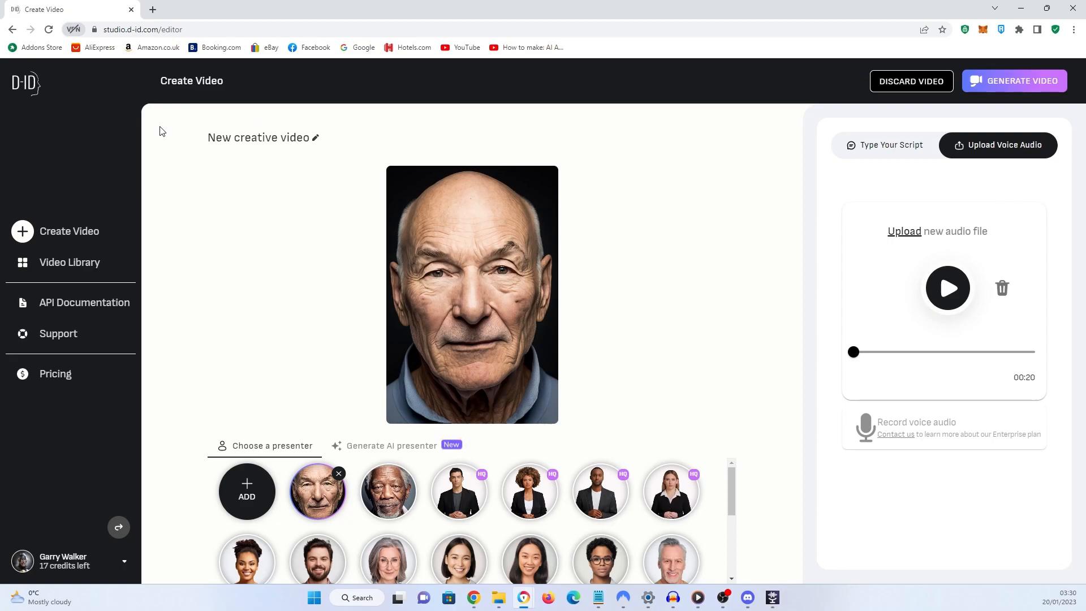
{"action": "mouse_move", "coordinate": [243, 165]}
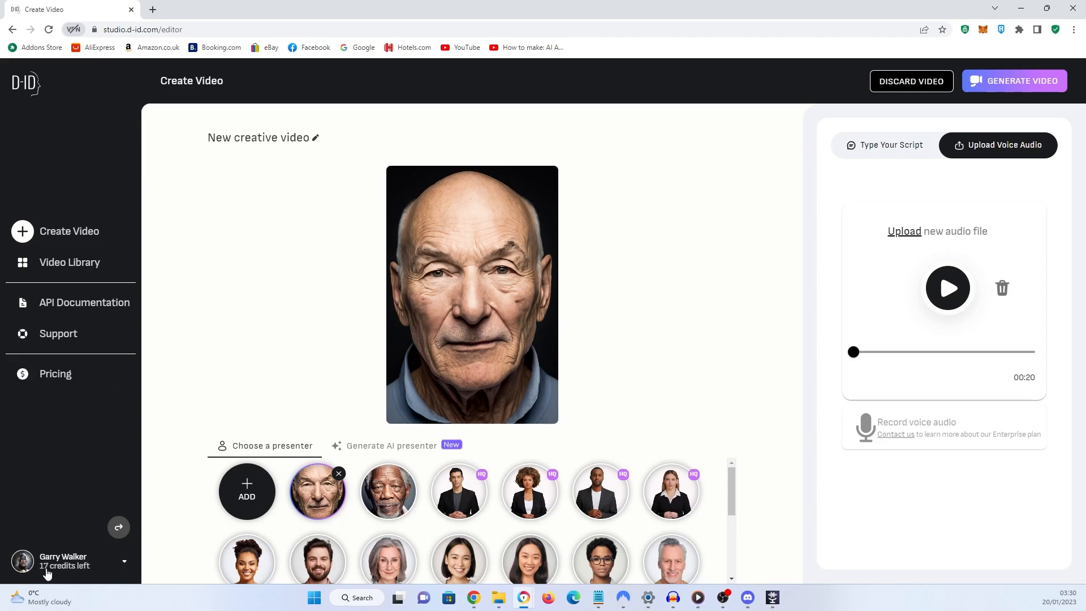
{"action": "mouse_move", "coordinate": [506, 276]}
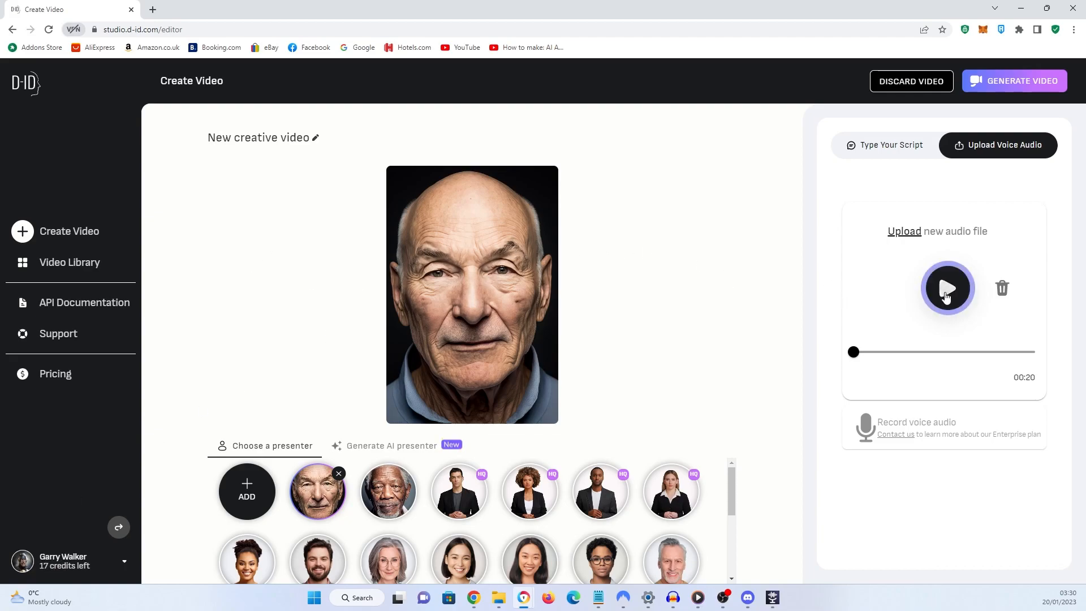
{"action": "left_click", "coordinate": [947, 288]}
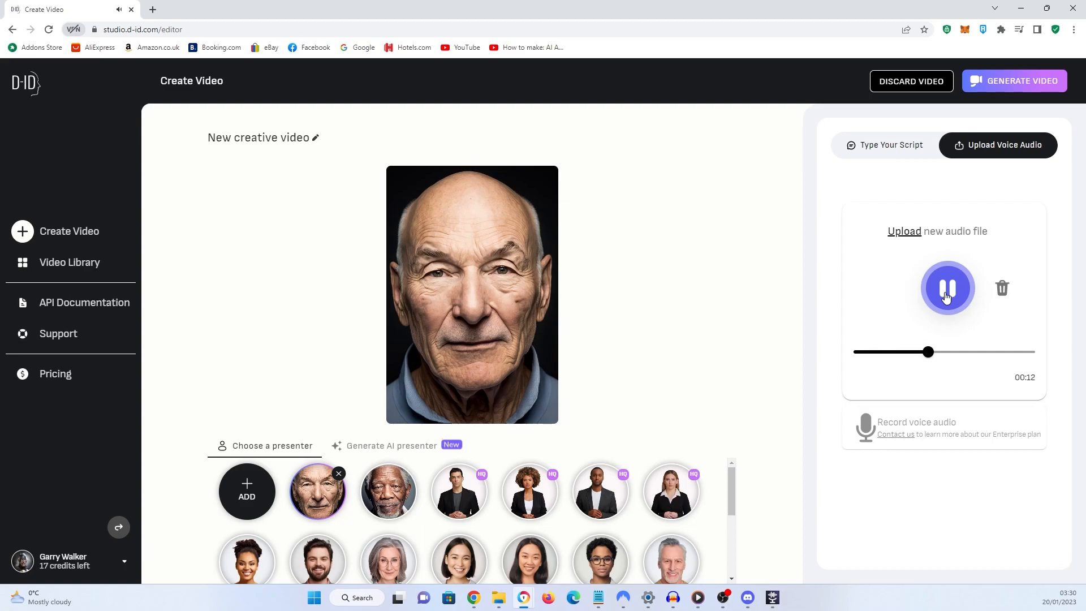
{"action": "left_click", "coordinate": [947, 287]}
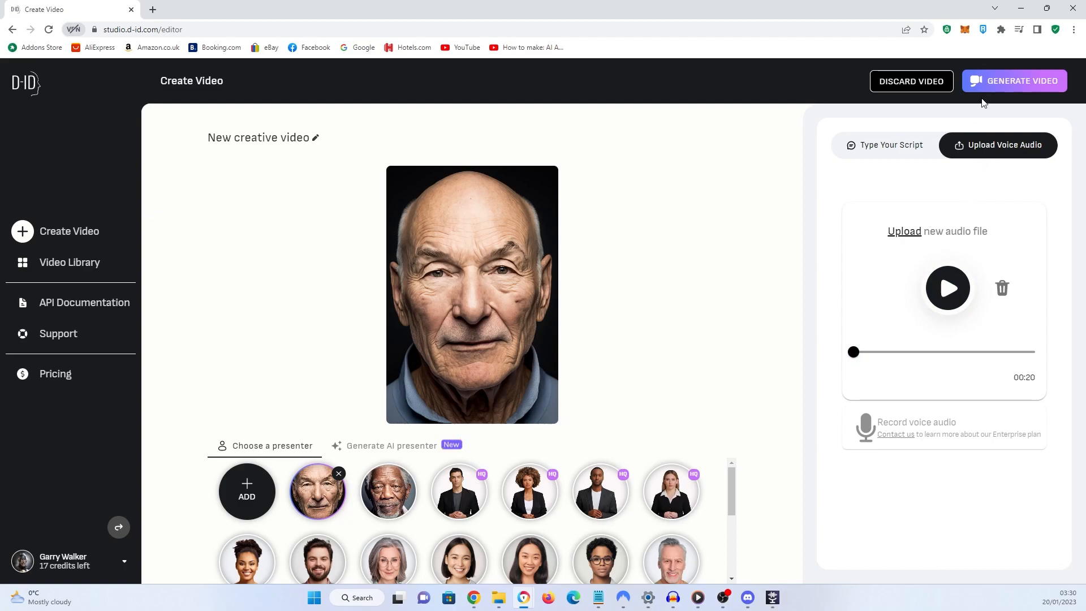
Step: Generate the Patrick Stewart talking video, confirming the 2-credit charge
{"action": "left_click", "coordinate": [1013, 81]}
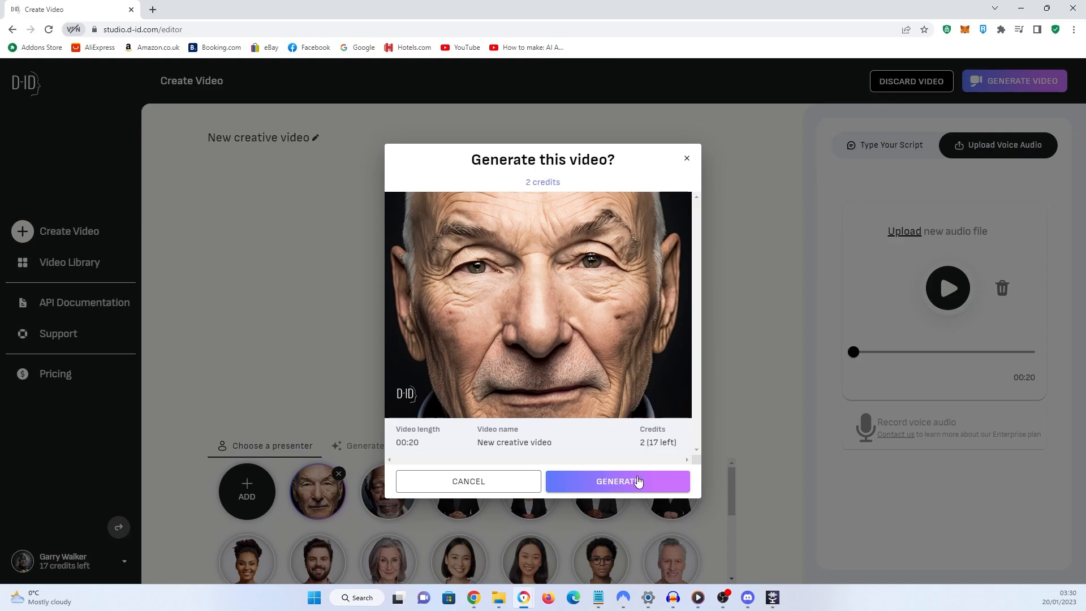
{"action": "left_click", "coordinate": [616, 481]}
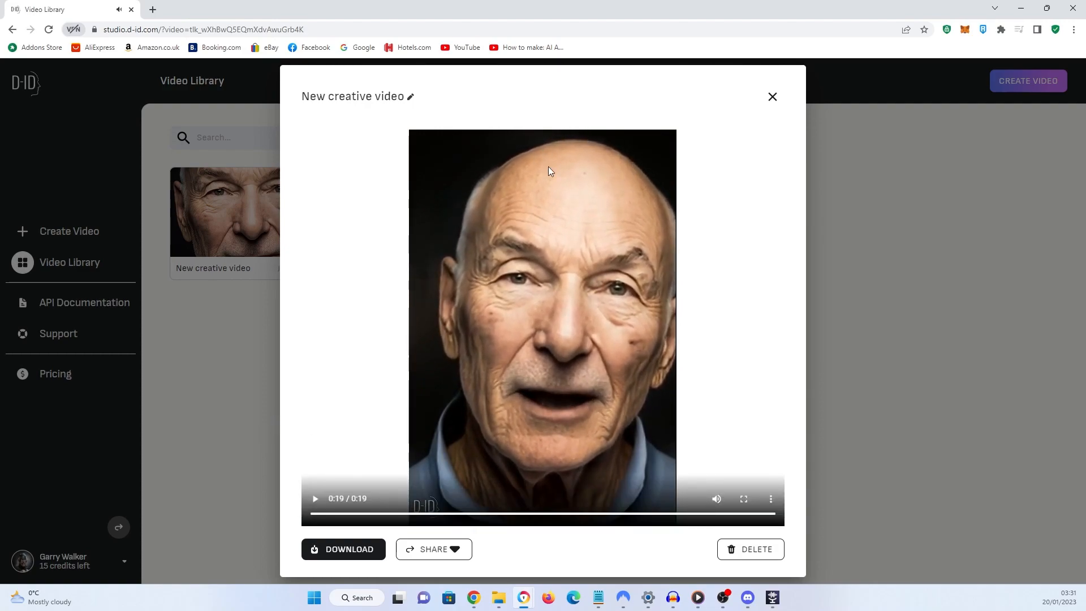
Step: Close the Patrick Stewart video and play the 42-second Morgan Freeman video
{"action": "left_click", "coordinate": [773, 96]}
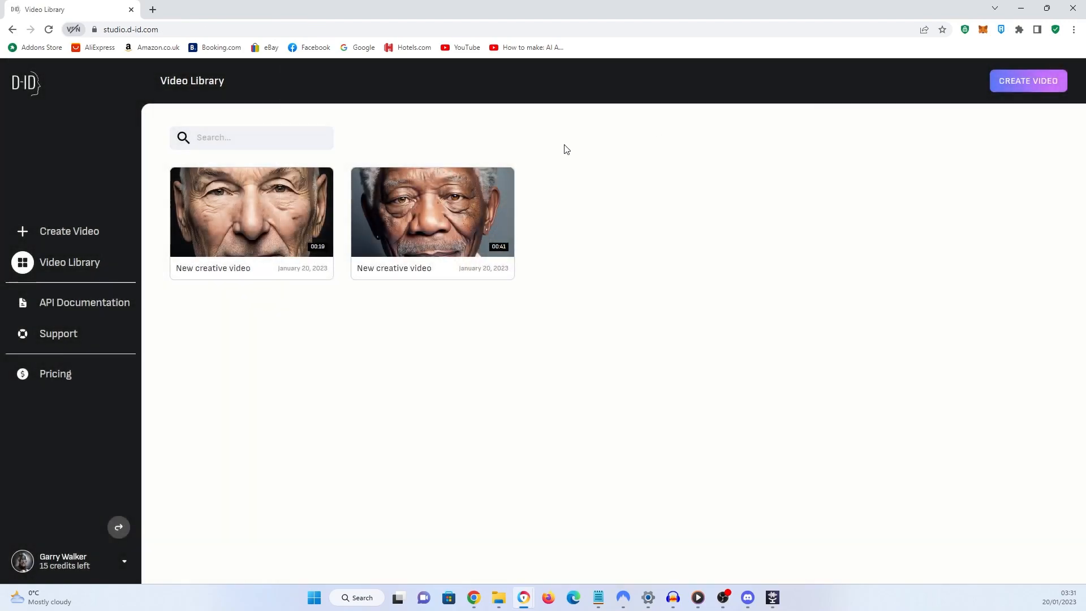
{"action": "mouse_move", "coordinate": [432, 224]}
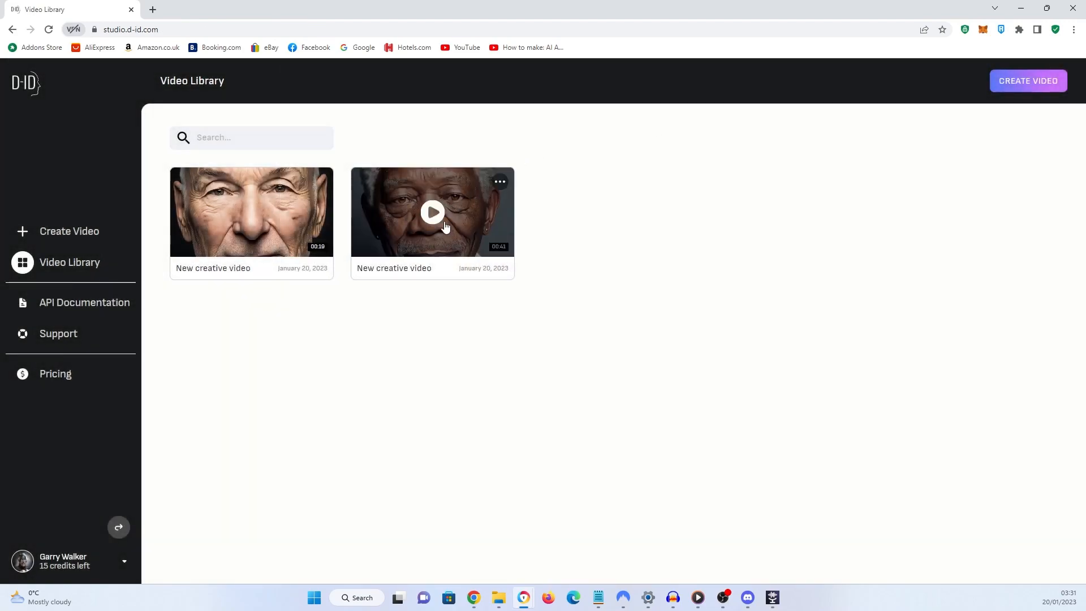
{"action": "mouse_move", "coordinate": [432, 212]}
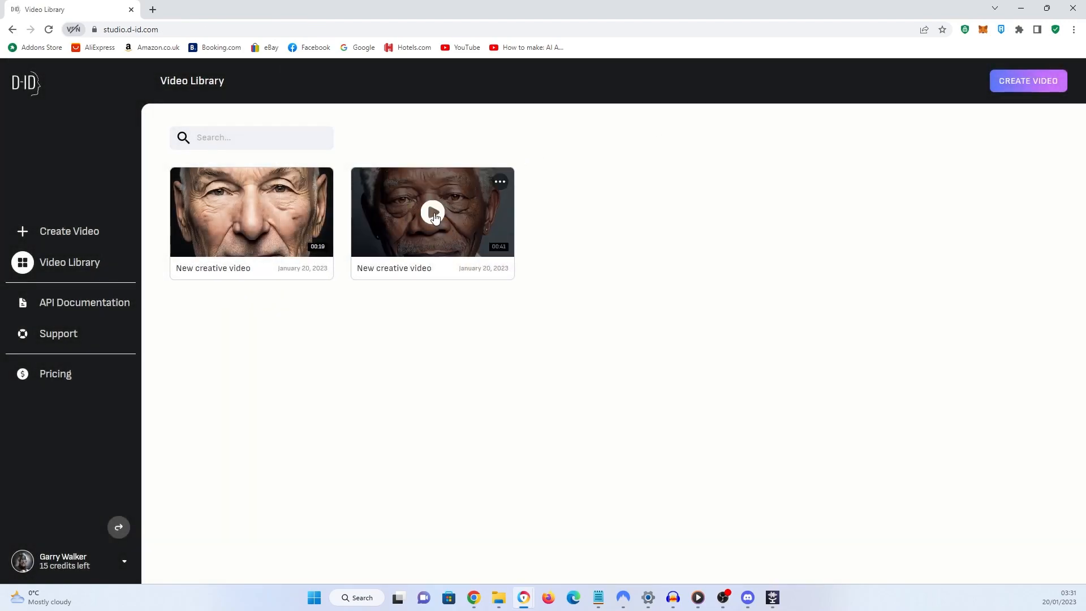
{"action": "left_click", "coordinate": [432, 212]}
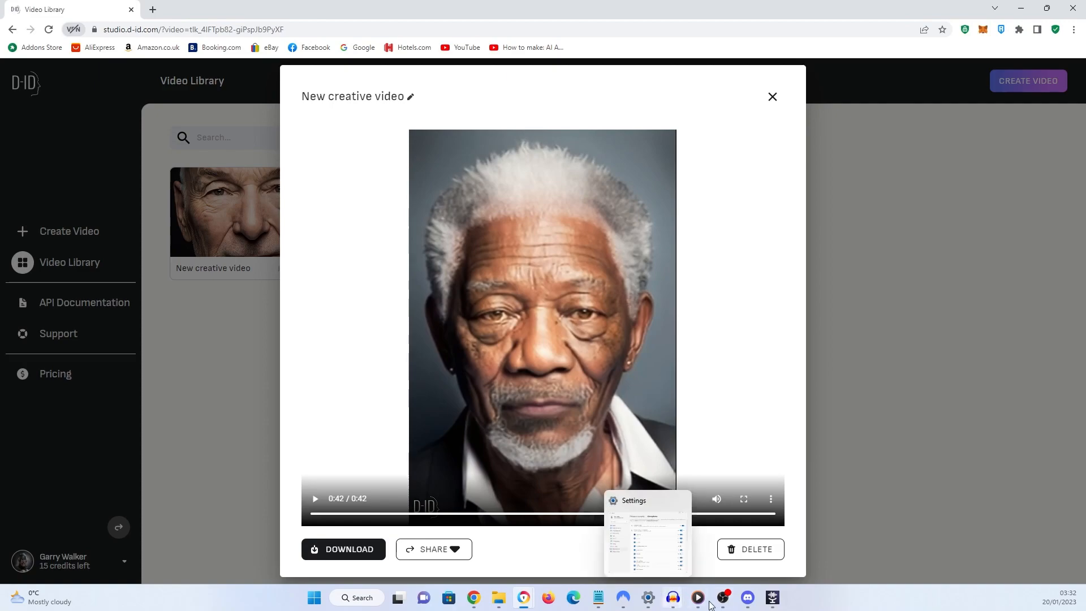
Step: Leave the Morgan Freeman video player and bring the voice.ai desktop app to front
{"action": "left_click", "coordinate": [747, 597]}
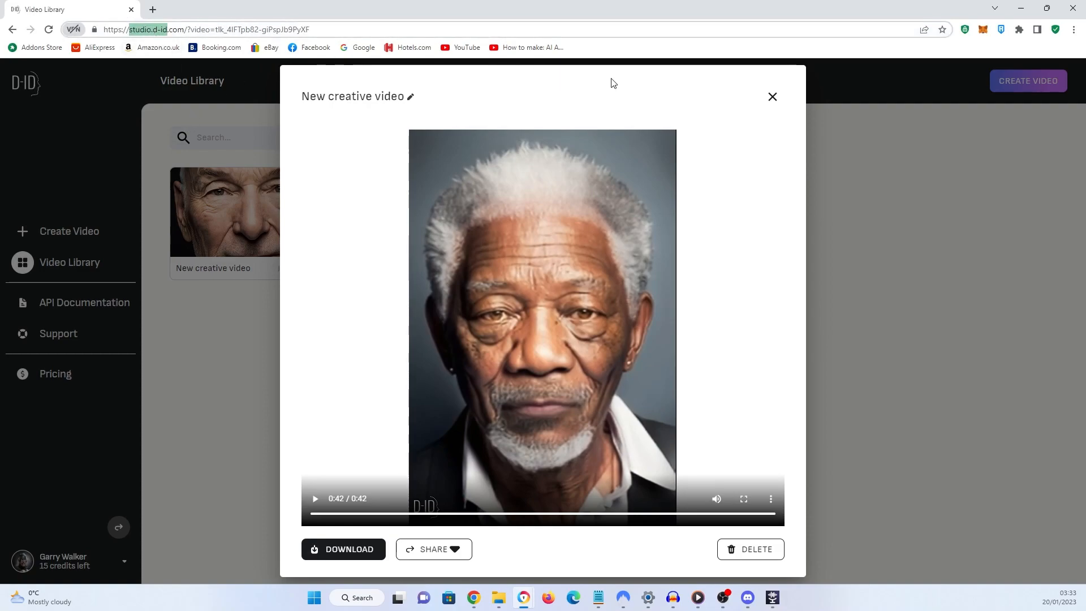
{"action": "left_click", "coordinate": [771, 97]}
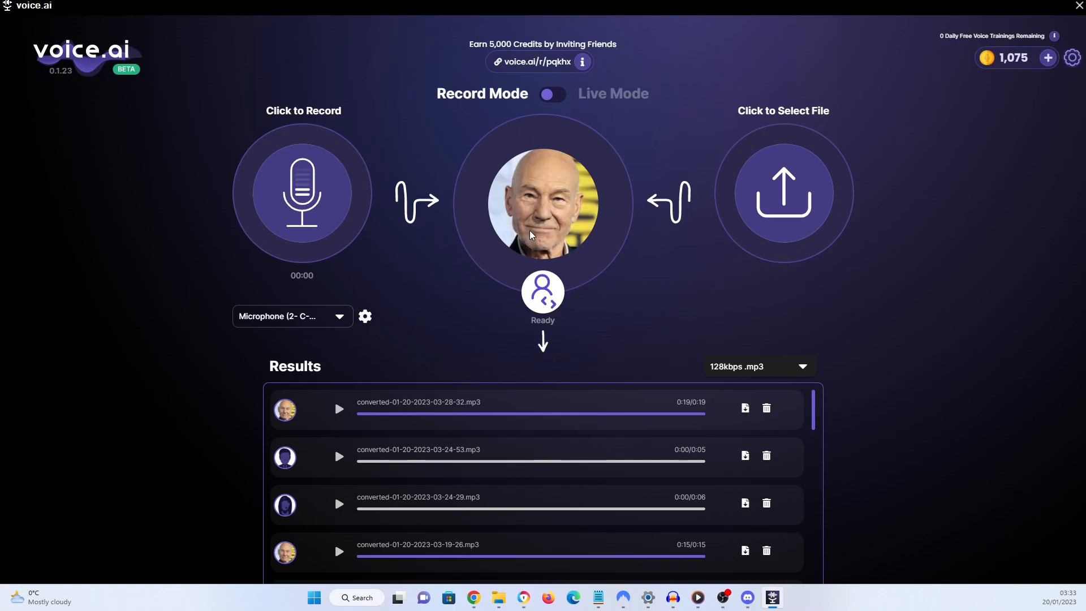
Step: Record a six-second Patrick Stewart voice clip, starting and stopping with the microphone
{"action": "left_click", "coordinate": [302, 193]}
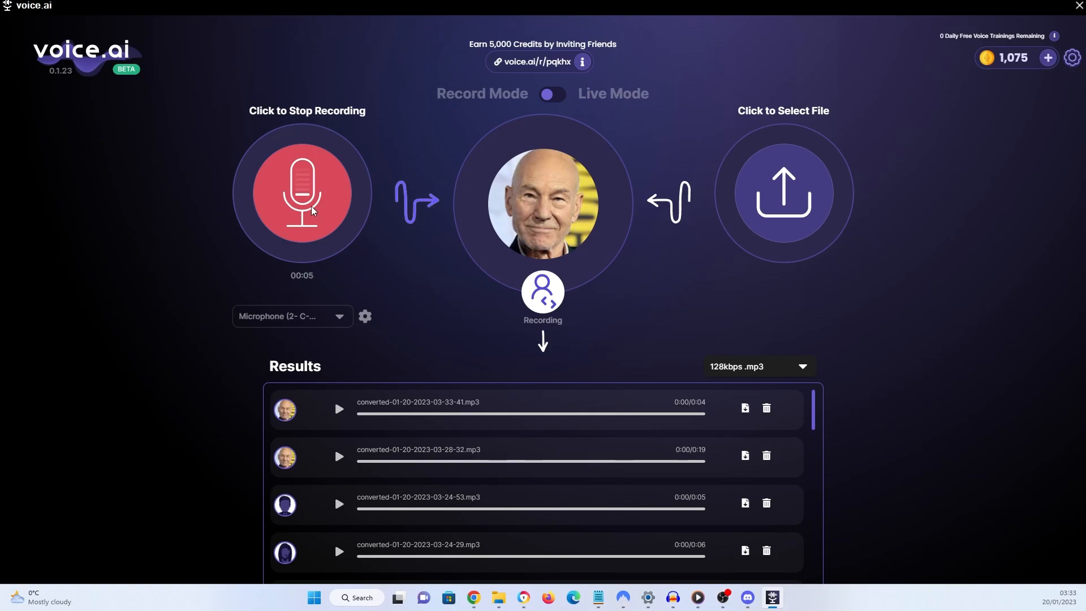
{"action": "left_click", "coordinate": [302, 193]}
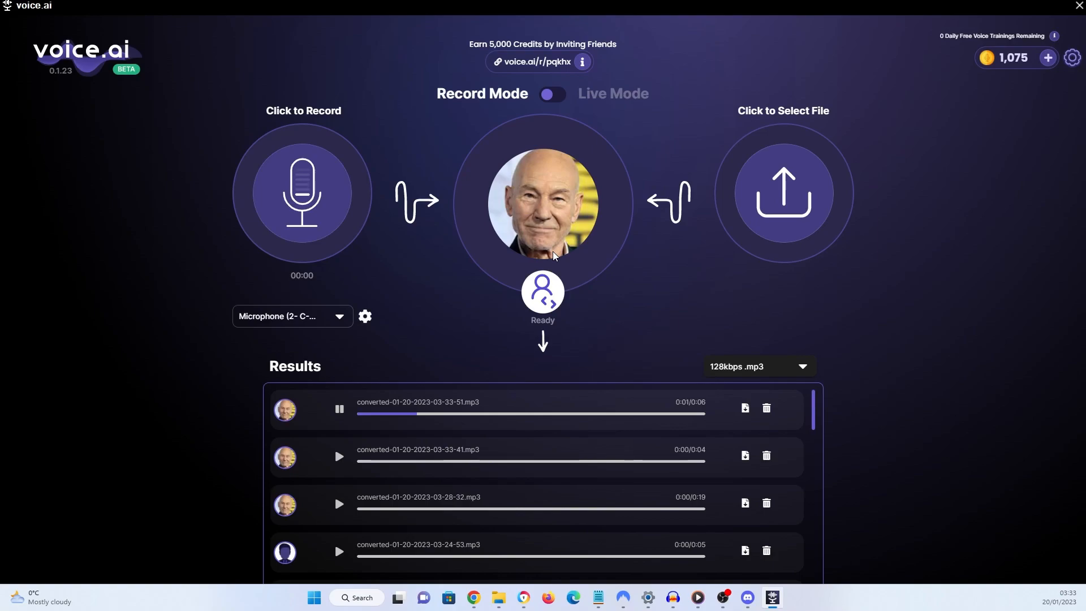
{"action": "mouse_move", "coordinate": [765, 152]}
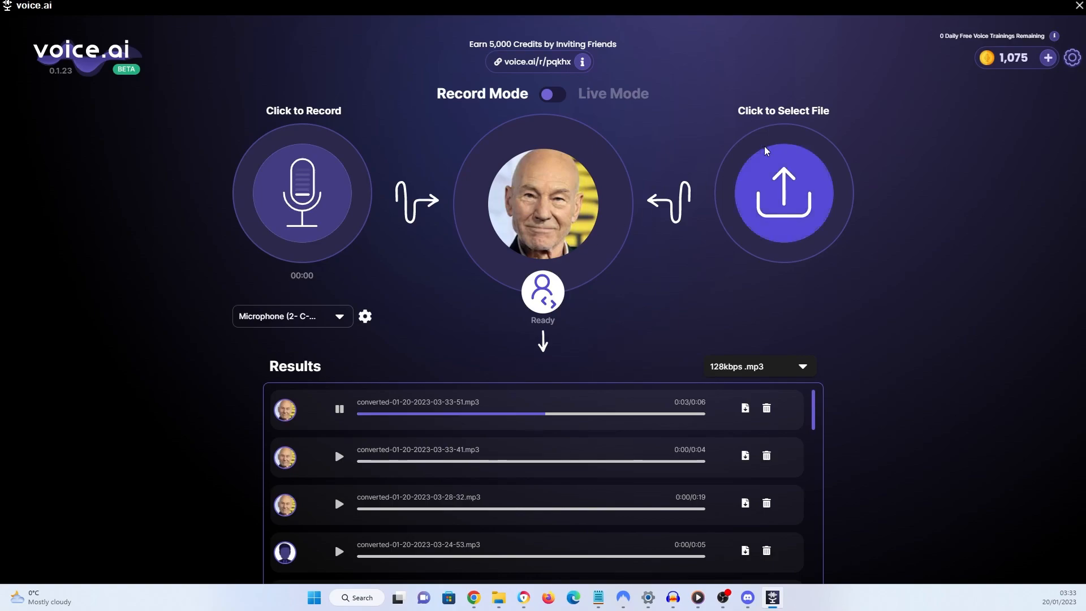